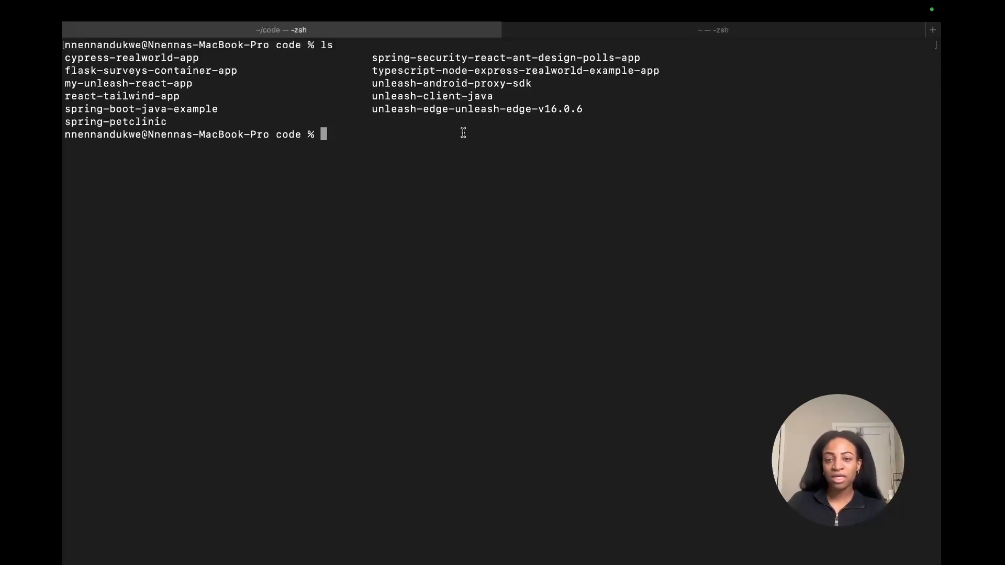
Step: Move into the unleash folder and run docker compose up -d to start its services
text(cd)
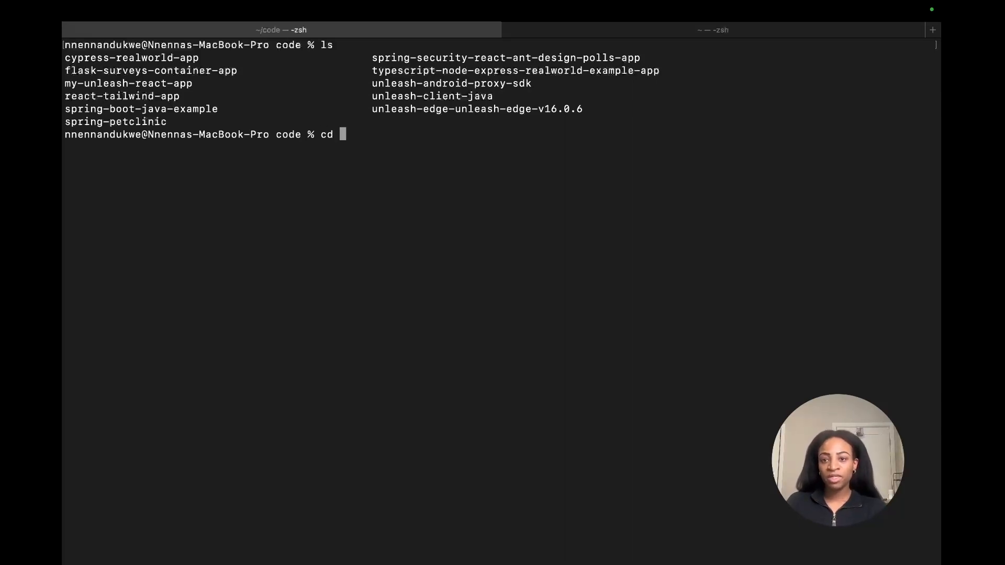
text(unleash-)
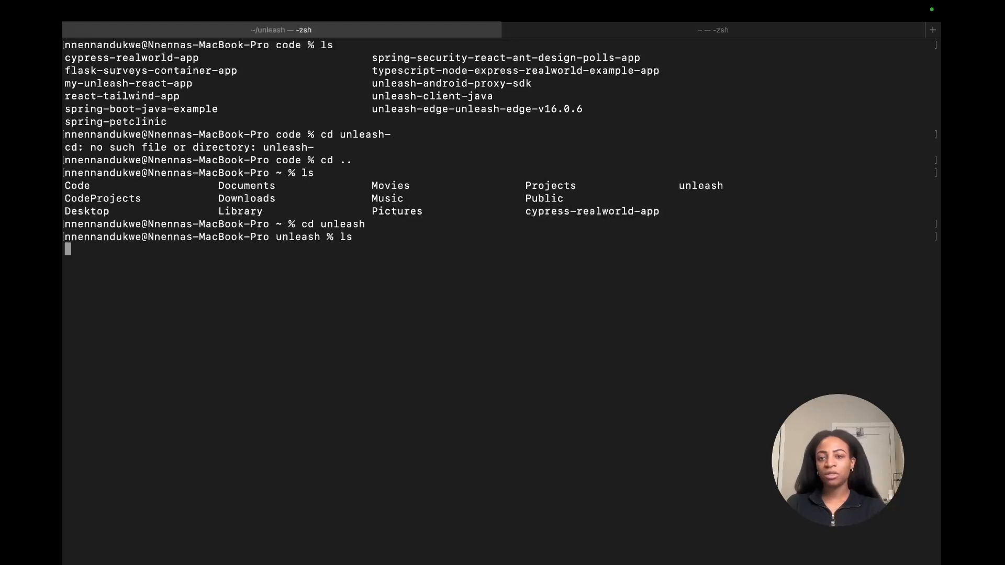
key(Return)
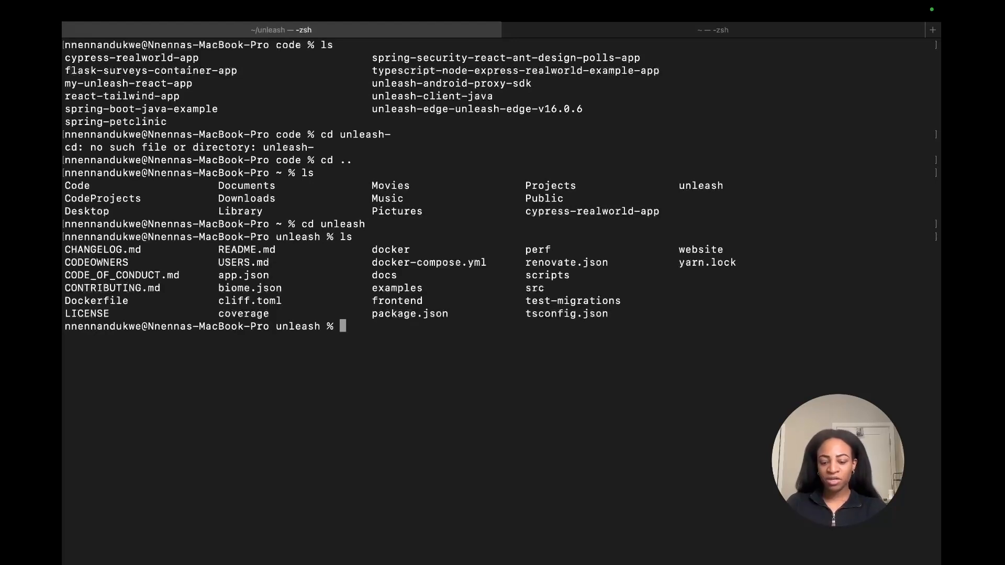
text(docker compose u)
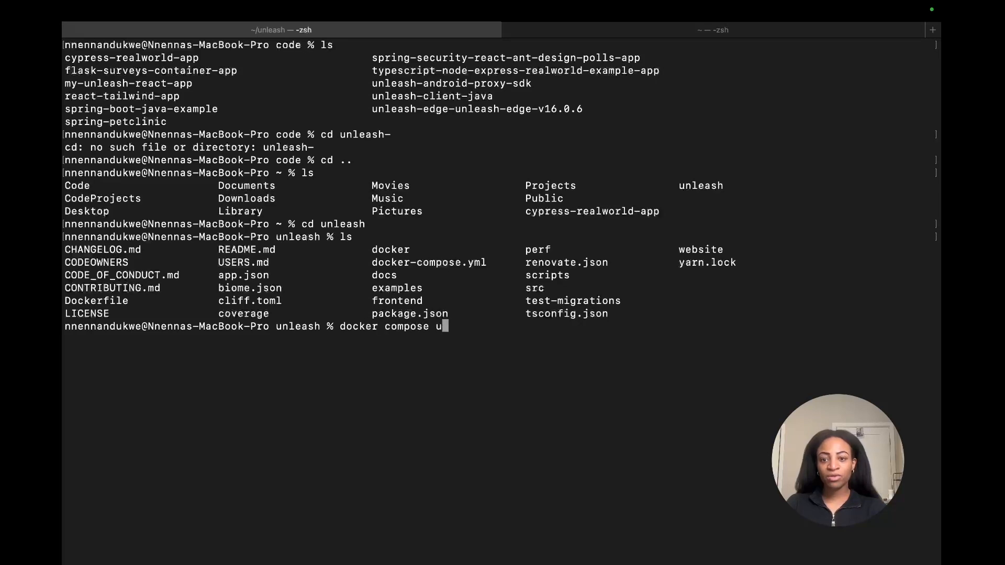
text(p -d)
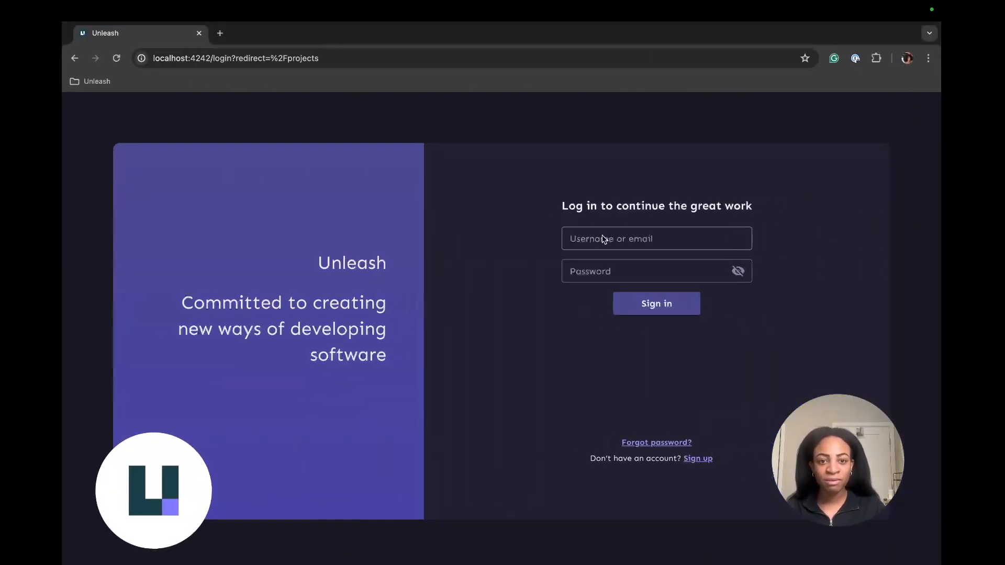
Step: Sign in to the local Unleash dashboard with username admin and its password
click(656, 239)
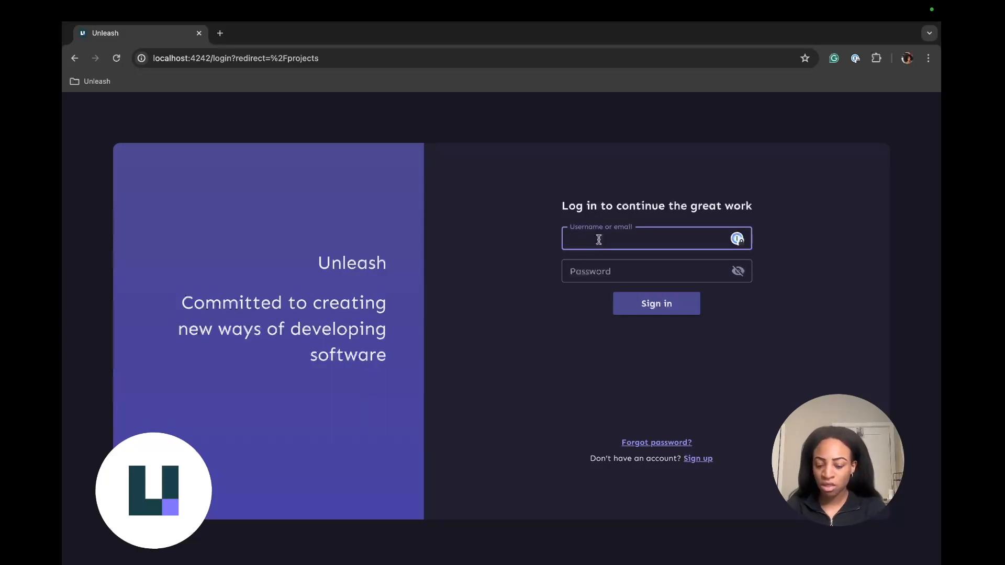
text(admin)
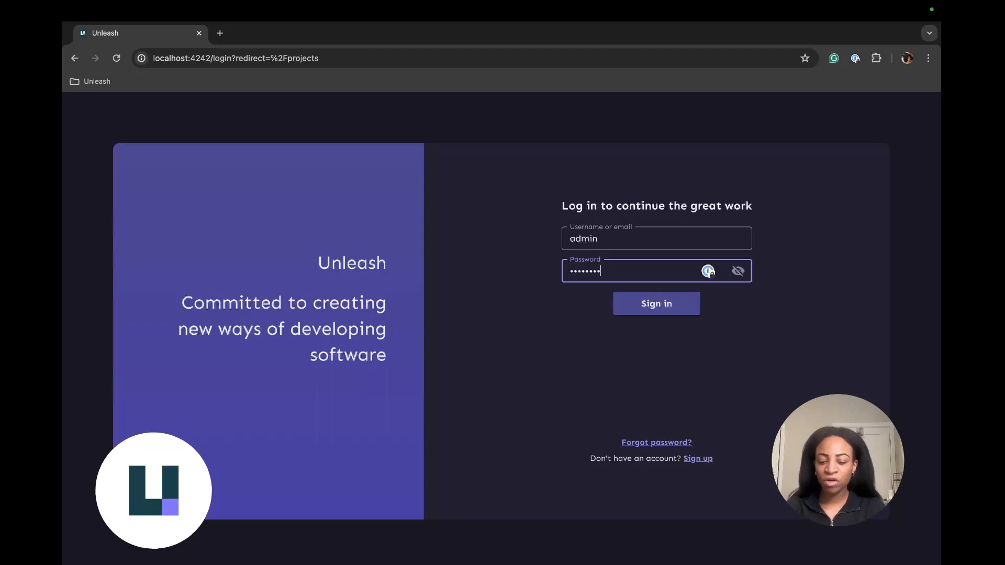
click(655, 303)
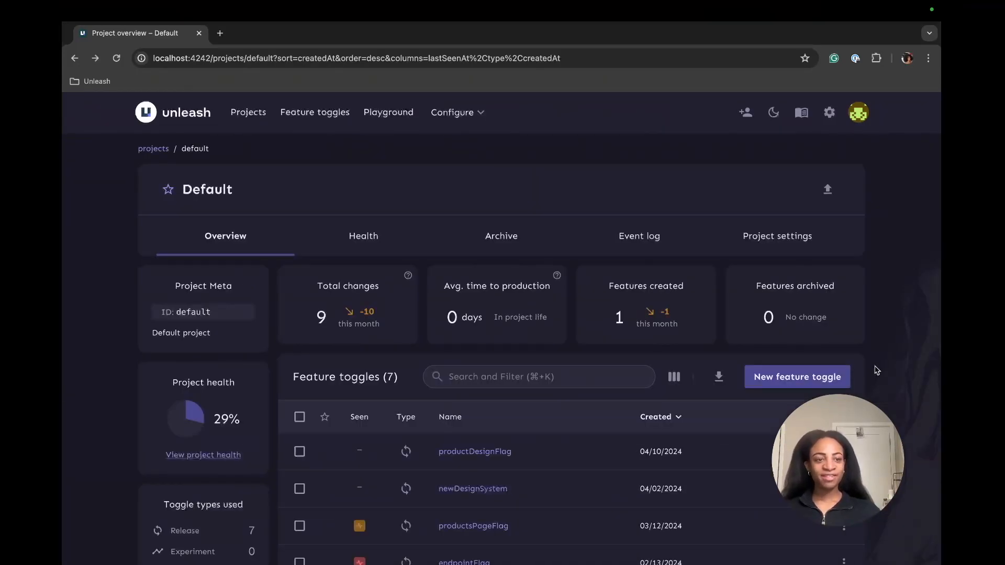
Step: Create a release toggle named delete_survey_flag in the Default project
scroll(down, 3)
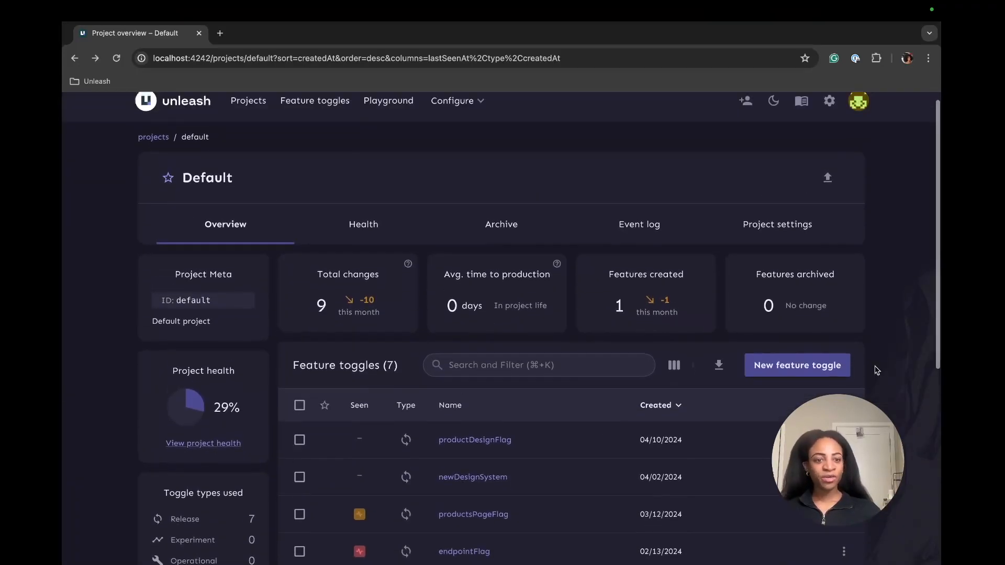
click(796, 364)
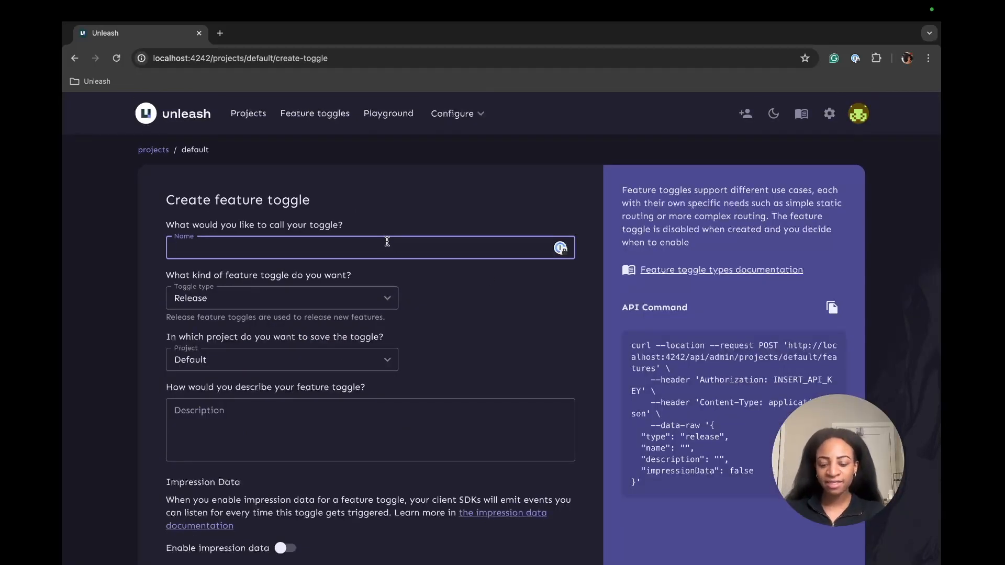
text(delete_survey_flag)
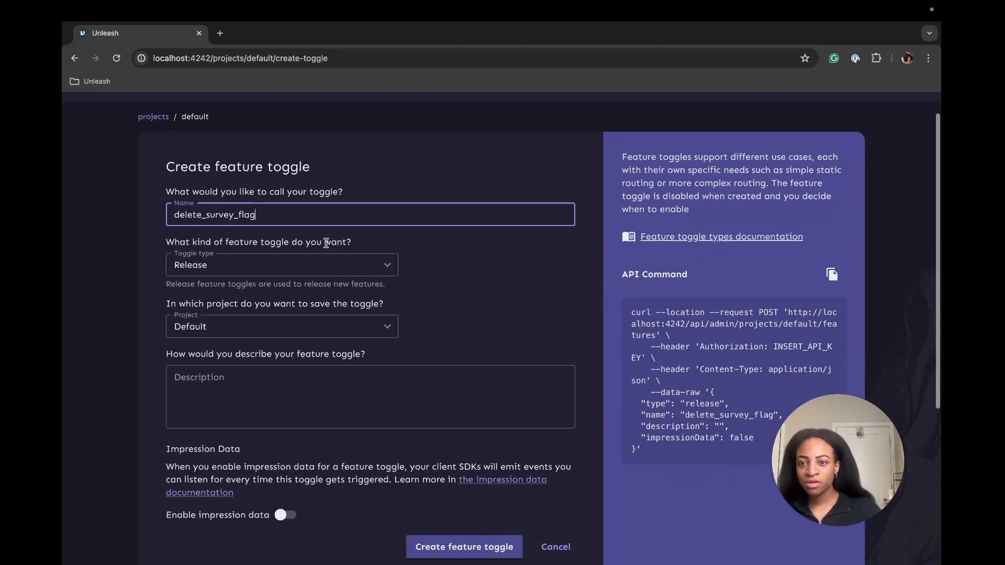
scroll(down, 3)
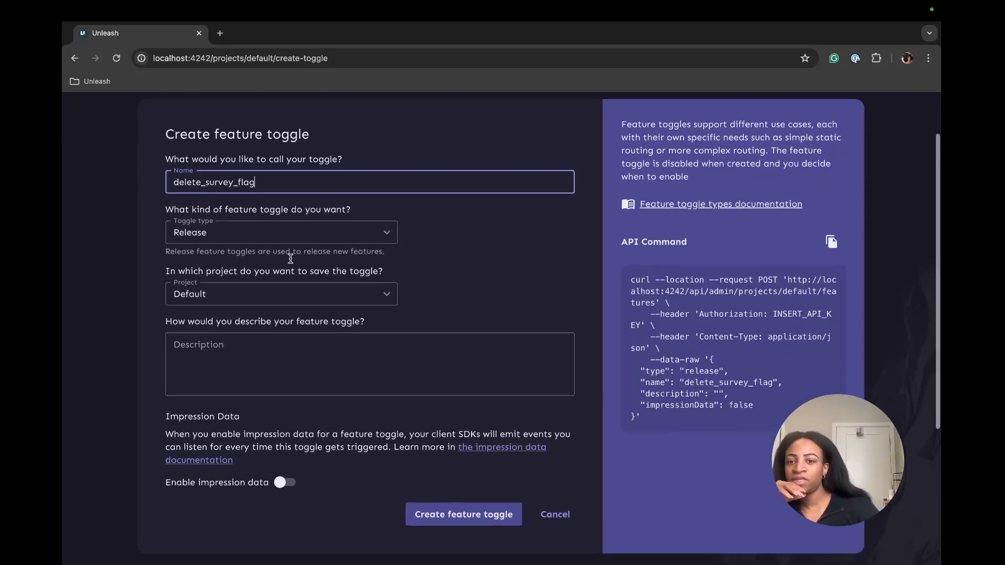
scroll(down, 3)
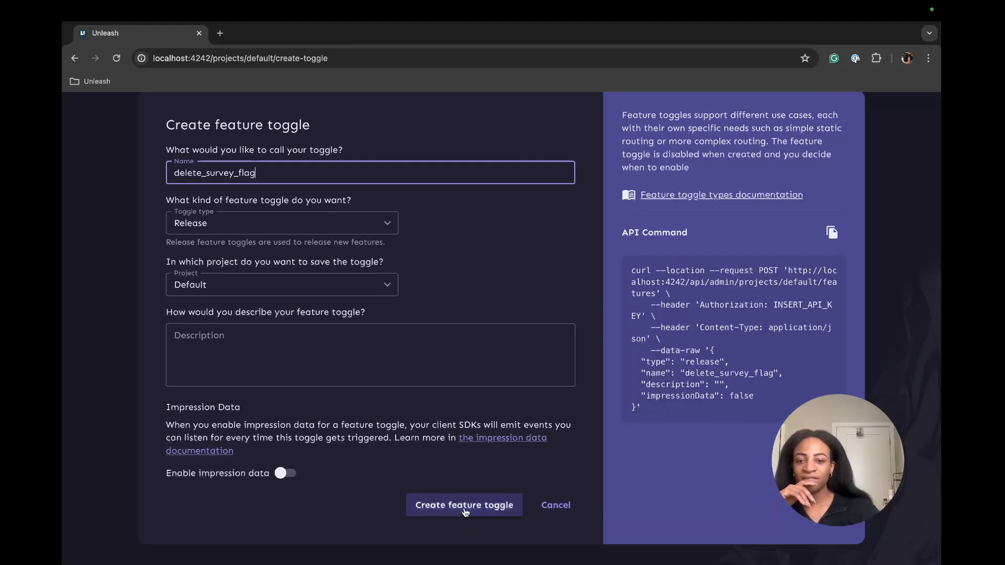
click(464, 504)
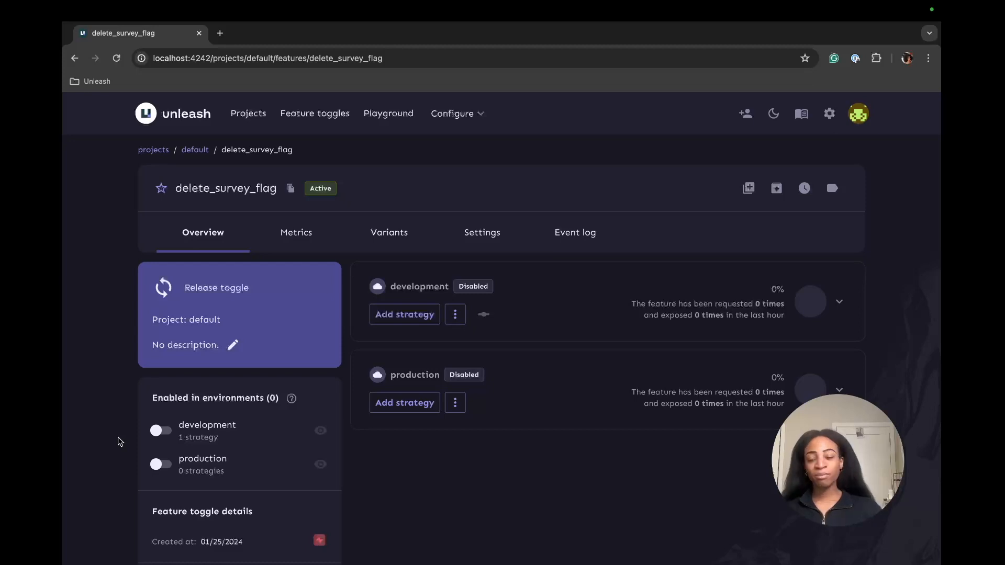
mouse_move(129, 432)
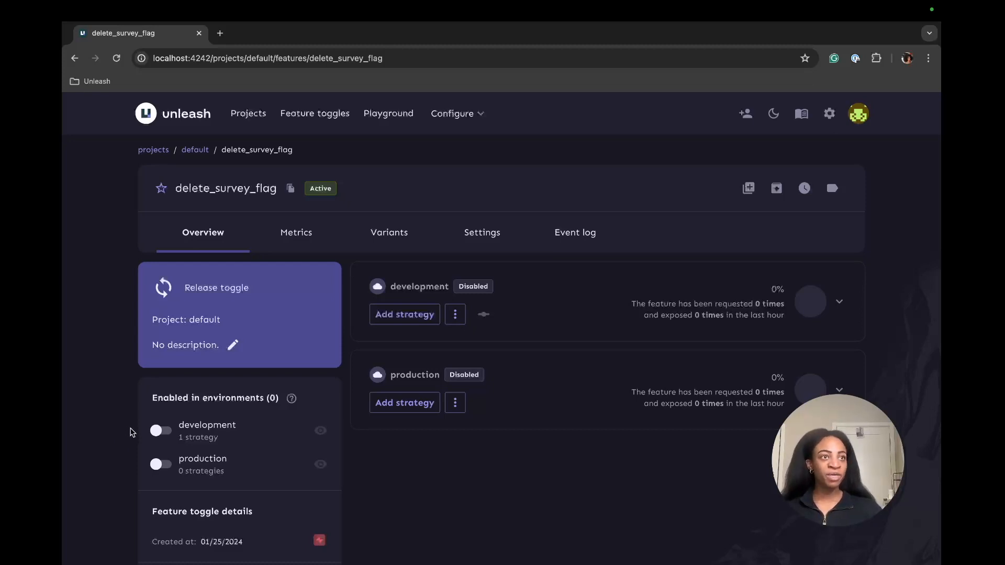
mouse_move(159, 430)
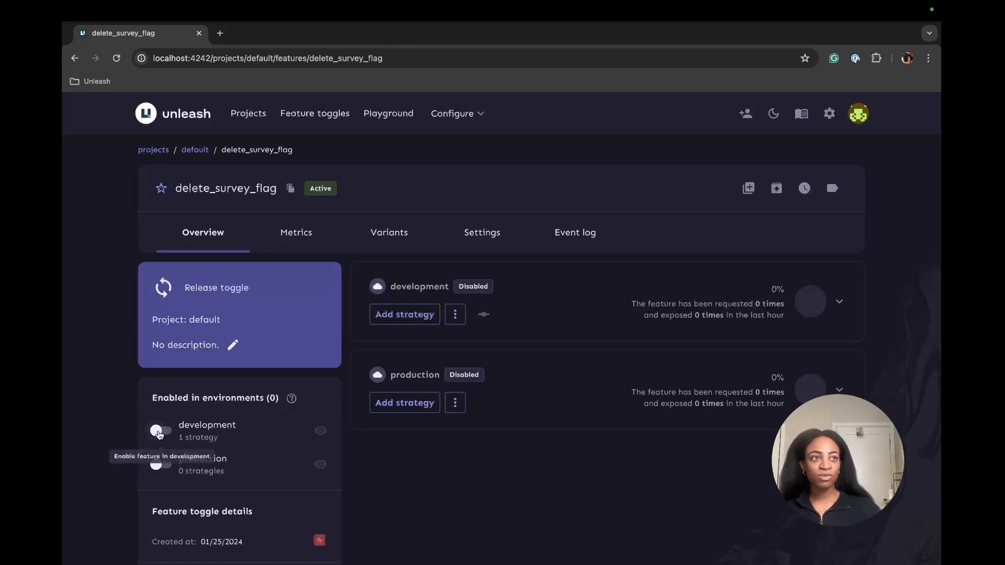
Step: Enable delete_survey_flag in the development environment, leaving production off
click(159, 430)
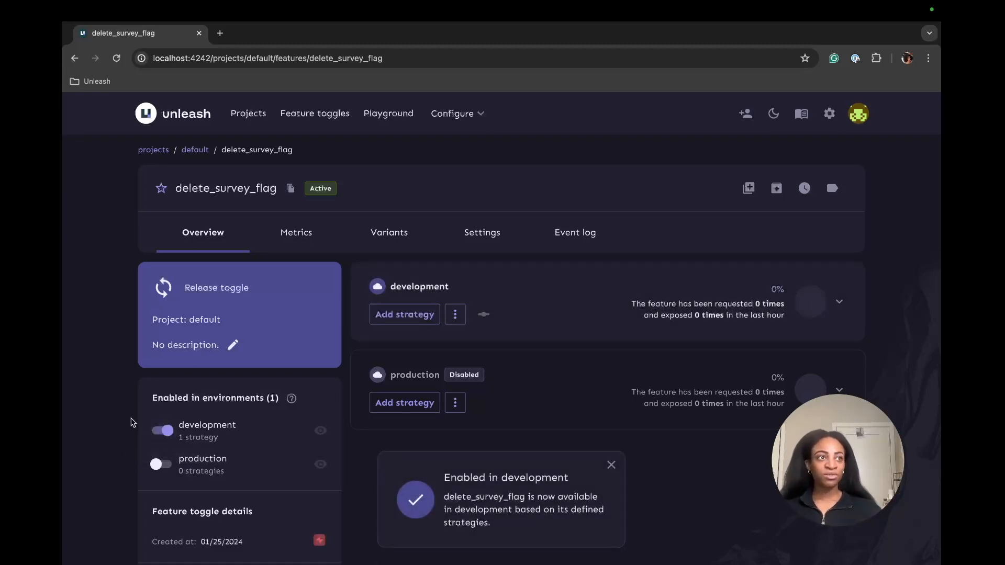
scroll(down, 3)
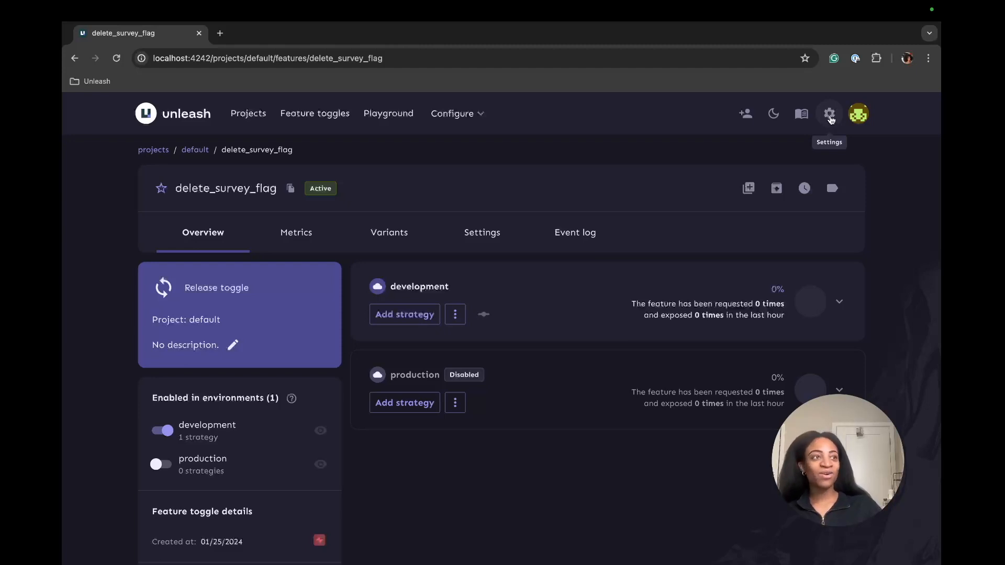
Step: Go to Admin > API access and start a new API token
click(829, 113)
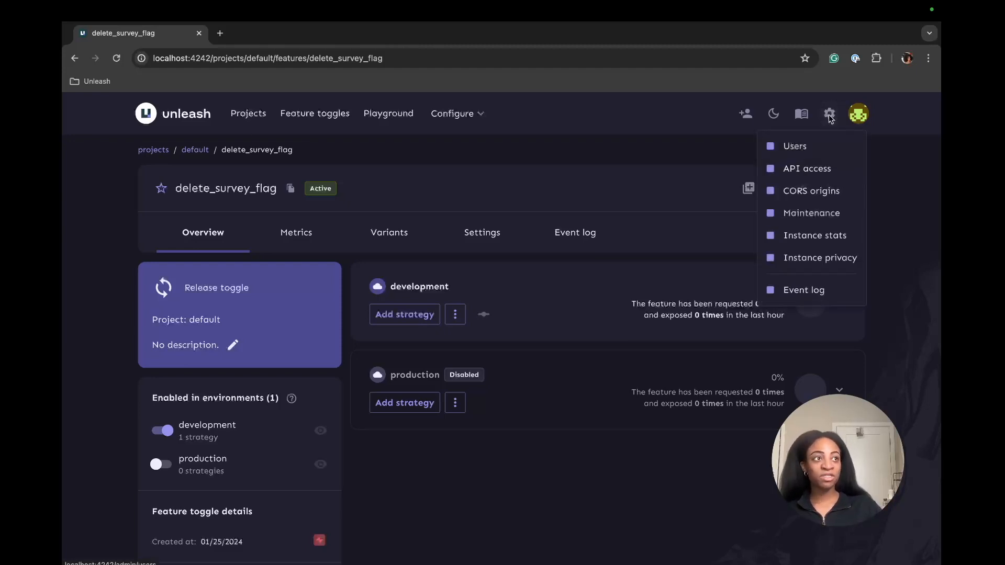
click(806, 167)
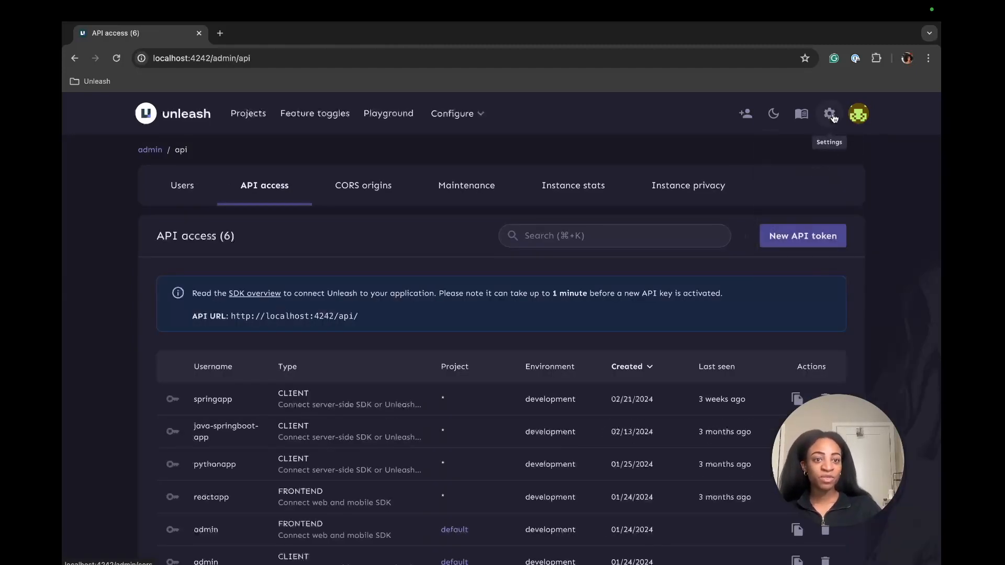
click(829, 113)
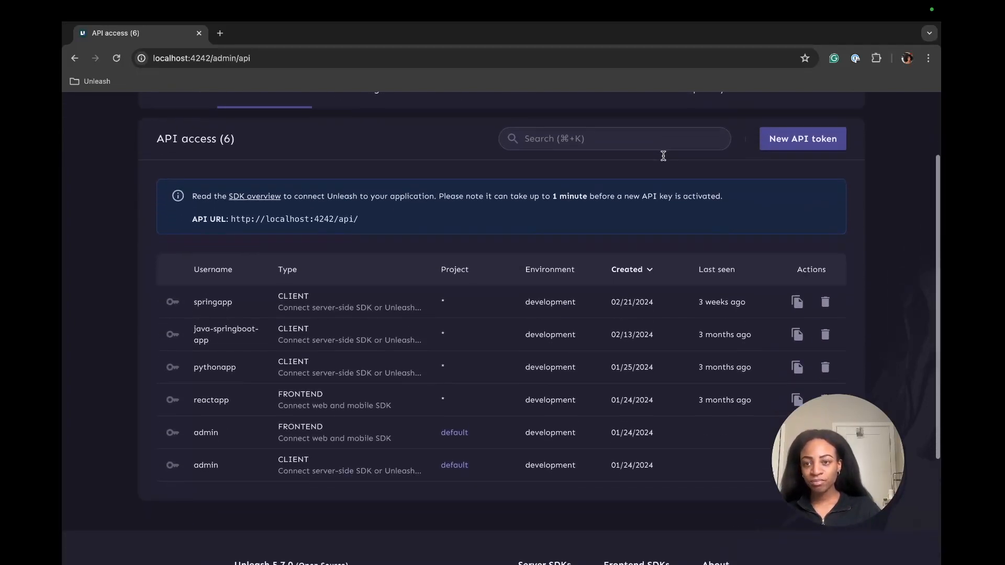
click(800, 138)
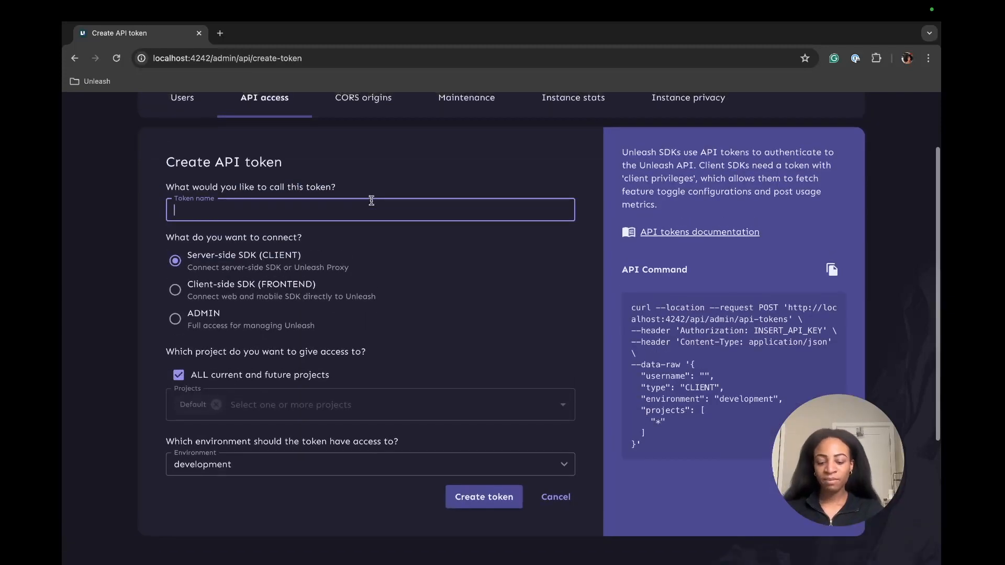
Step: Create a server-side token named flaskapp for development and copy it to the clipboard
text(flaskapp)
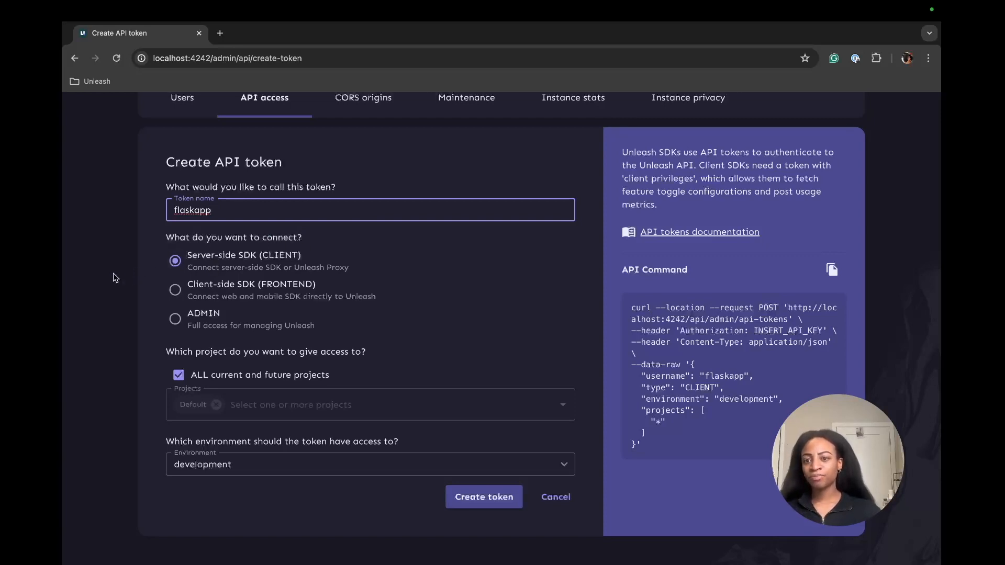
scroll(down, 3)
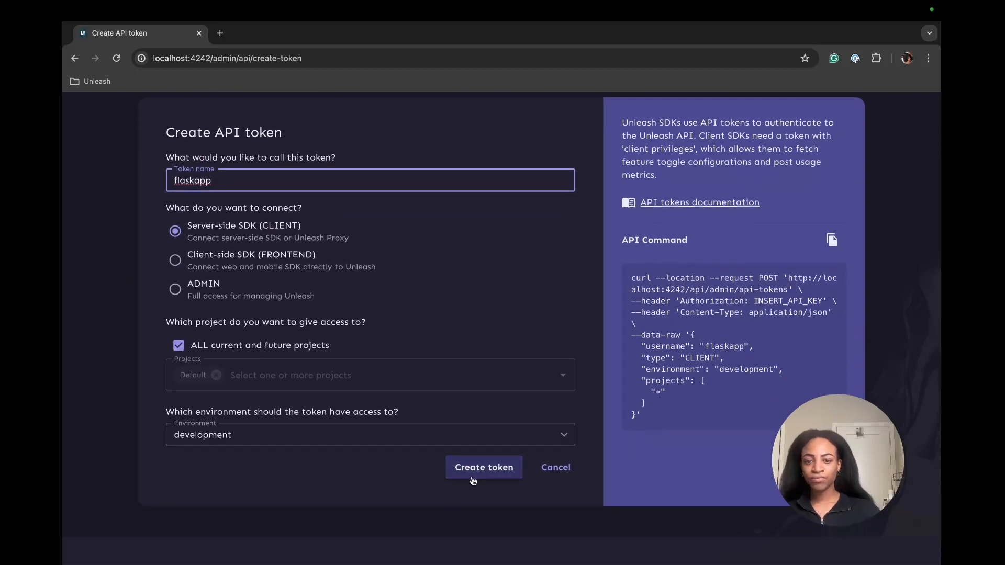
click(484, 467)
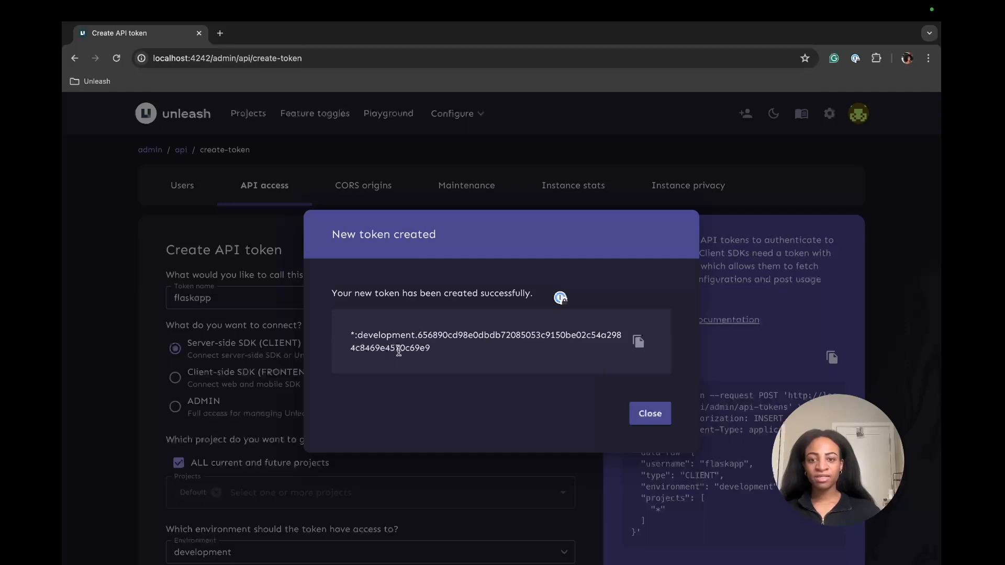
click(637, 340)
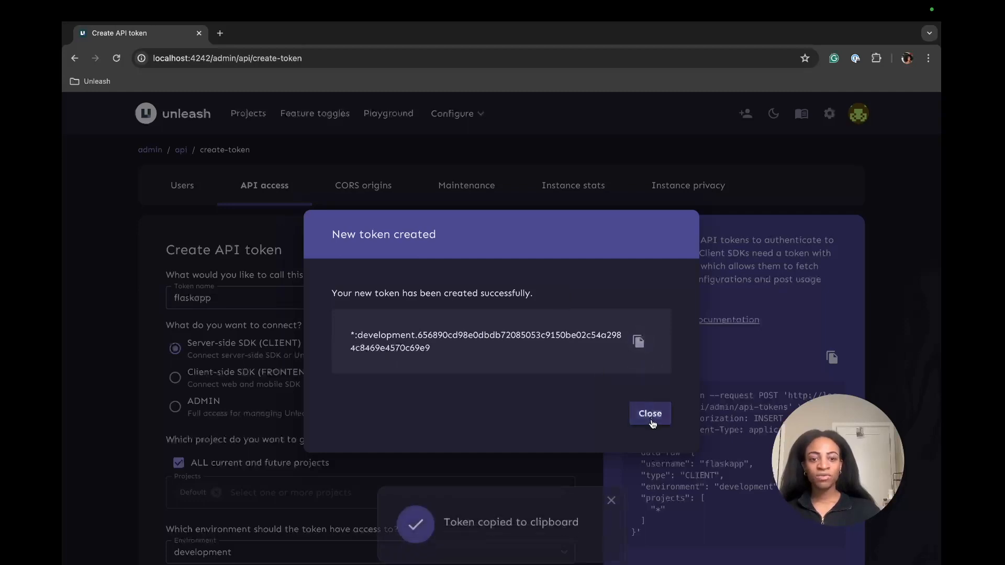
click(649, 414)
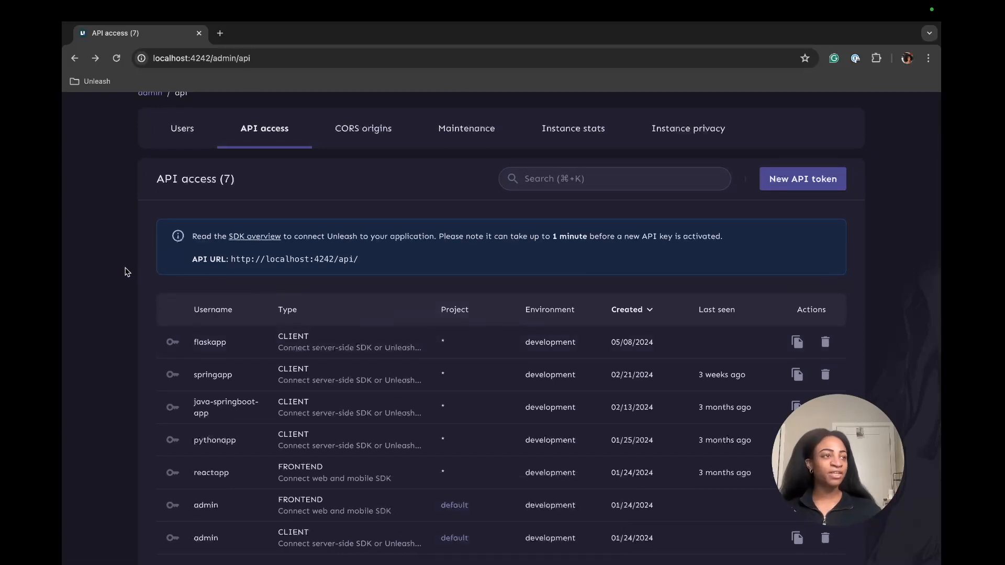
mouse_move(130, 267)
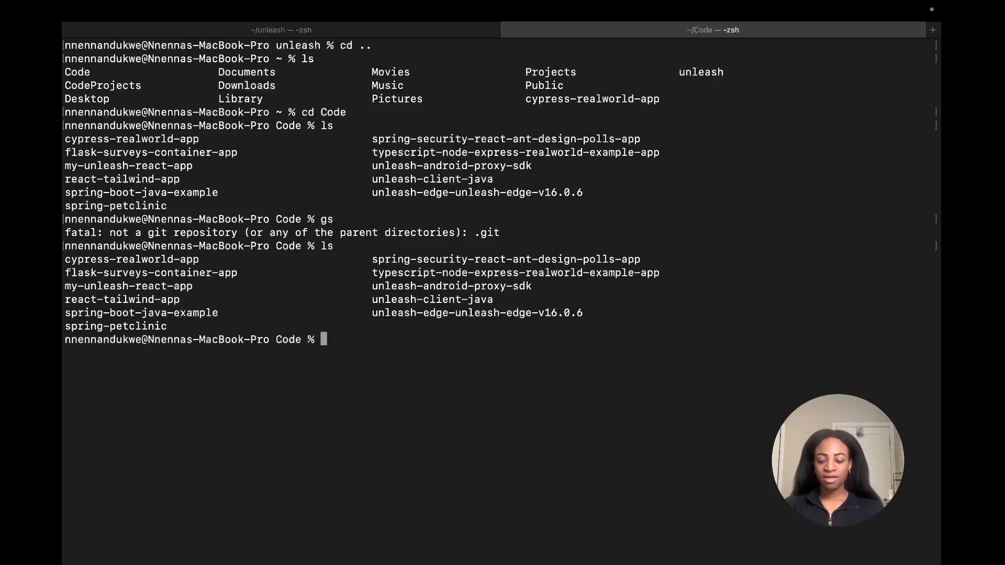
Step: Run git clone for the nnennandukwe/flask-surveys-container-app repository
text(git clone git@github.com:nnennandukwe/flask-surveys-container-app.git)
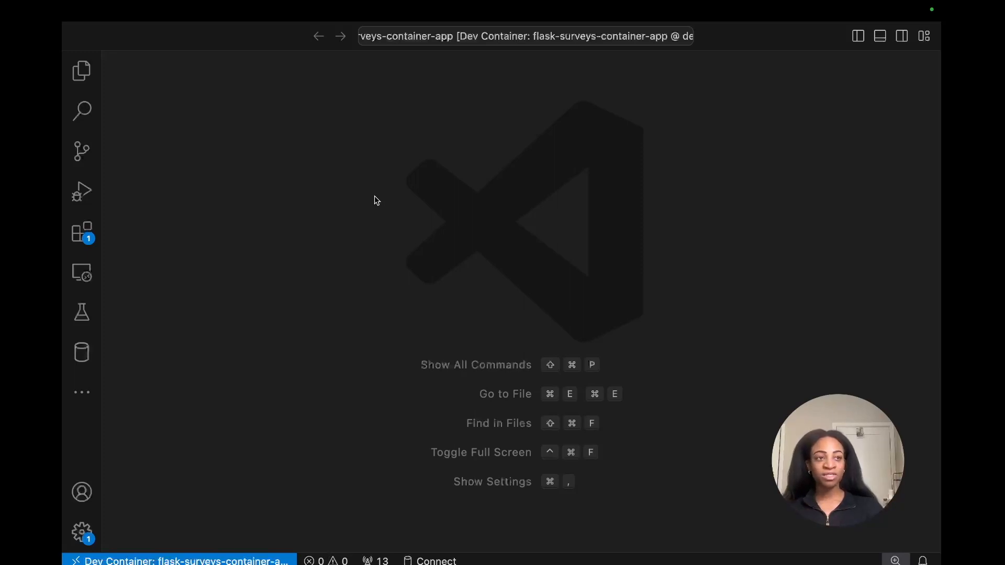
mouse_move(935, 199)
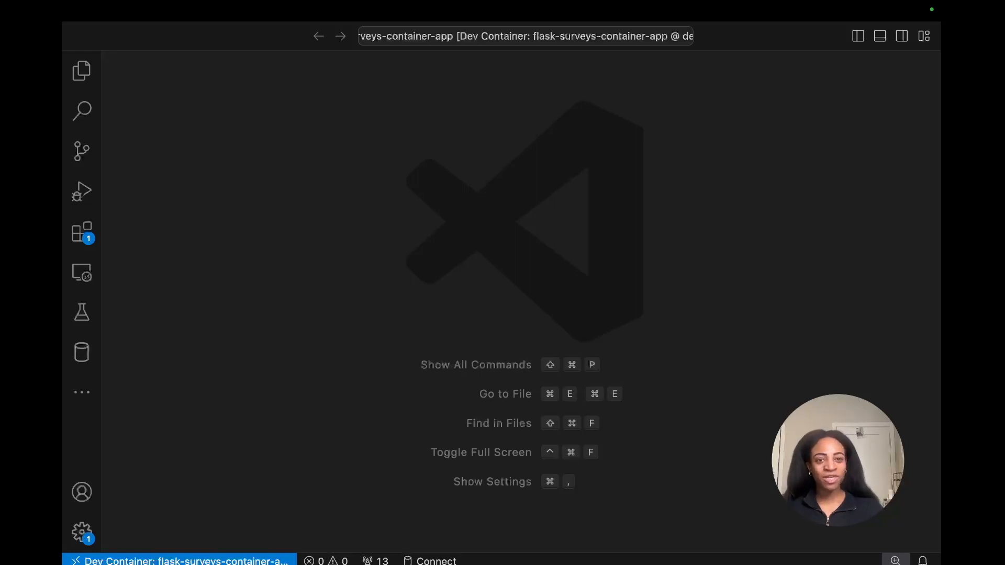
mouse_move(782, 264)
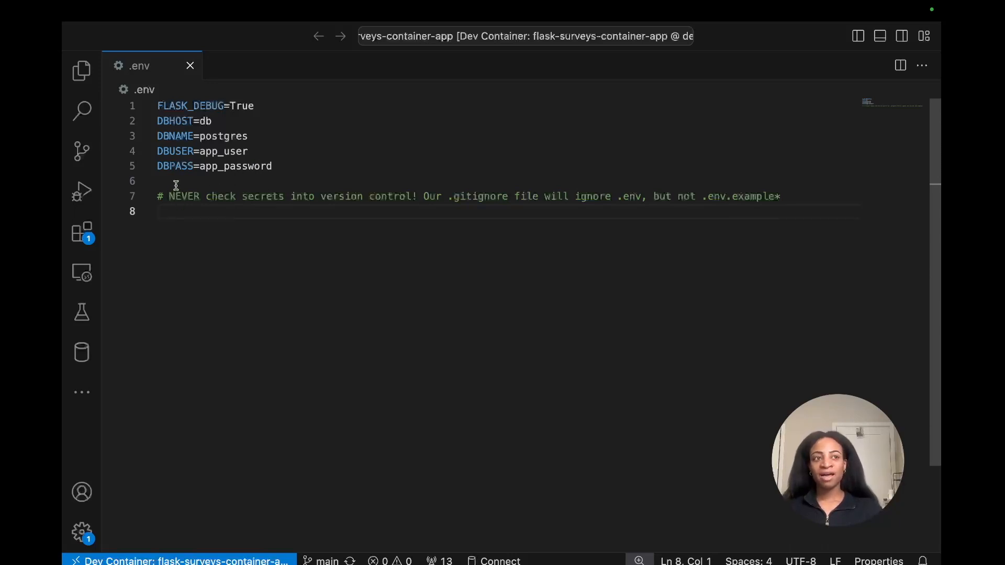
Step: Review the .env database settings, selecting the DBNAME value postgres
drag(158, 106, 272, 167)
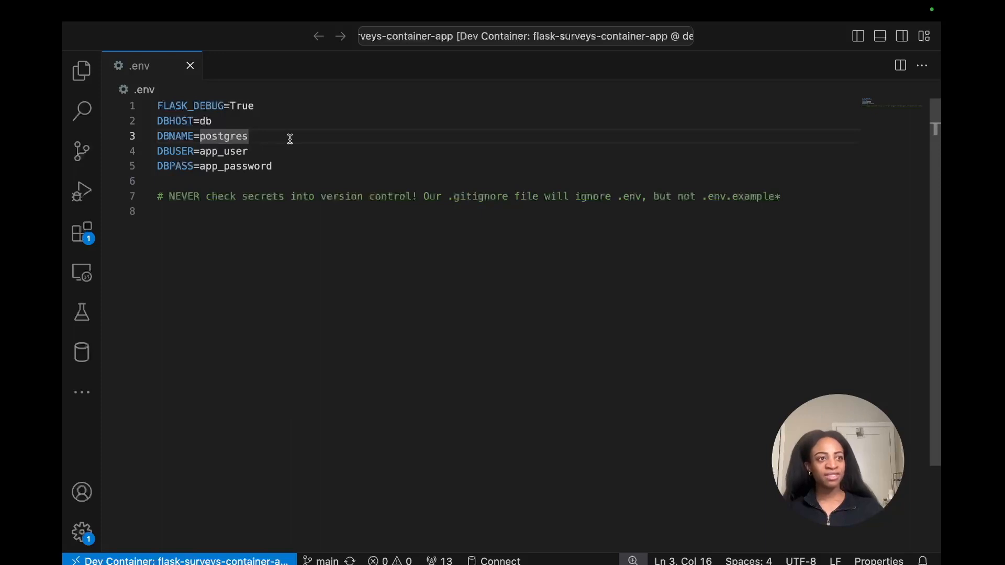
click(269, 65)
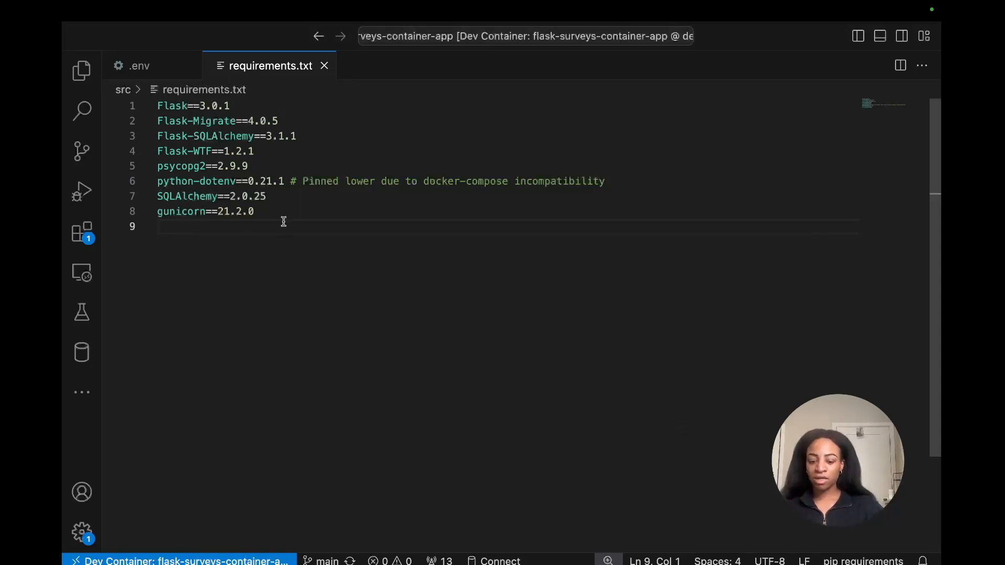
Step: Add UnleashClient==5.11.1 to requirements.txt and bring up the project file search
text(UnleashClient==5.11.1)
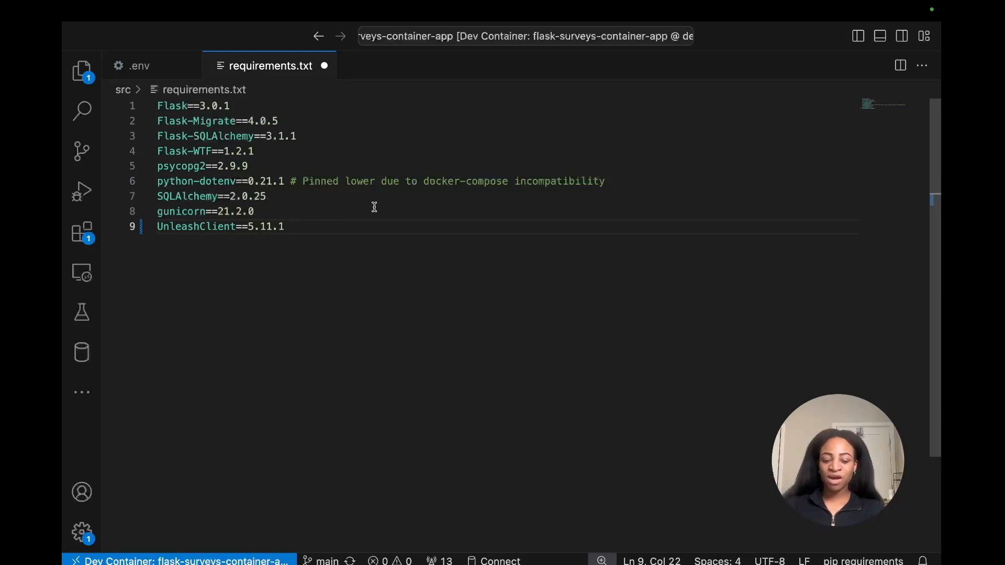
key(Ctrl+p)
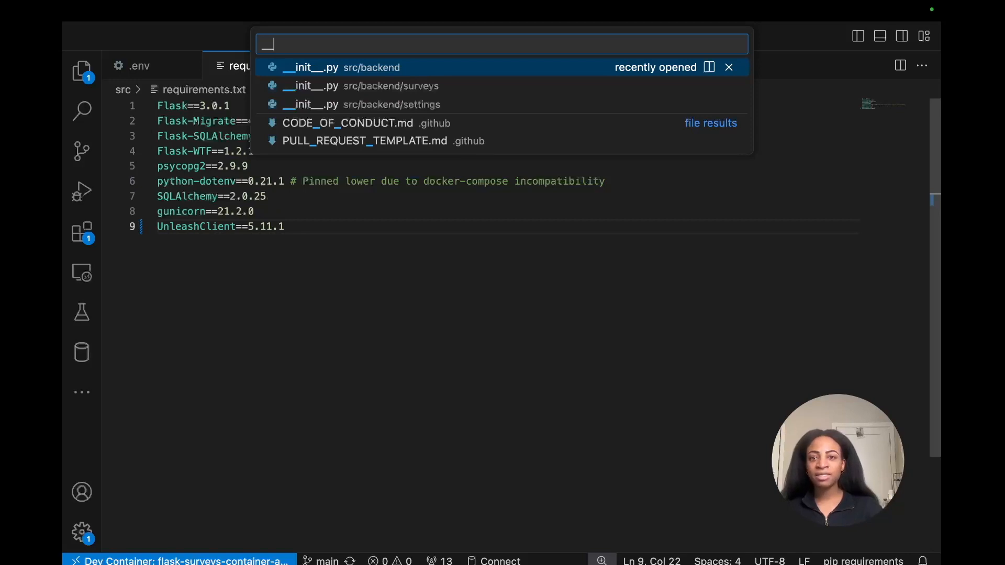
Step: In backend __init__.py import UnleashClient and select the API token placeholder in create_app
click(311, 67)
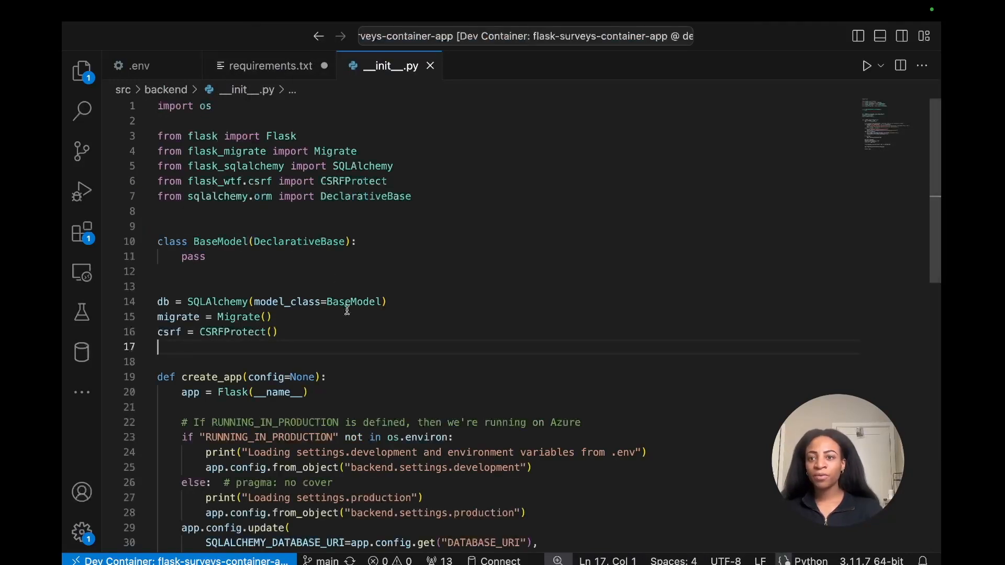
scroll(down, 3)
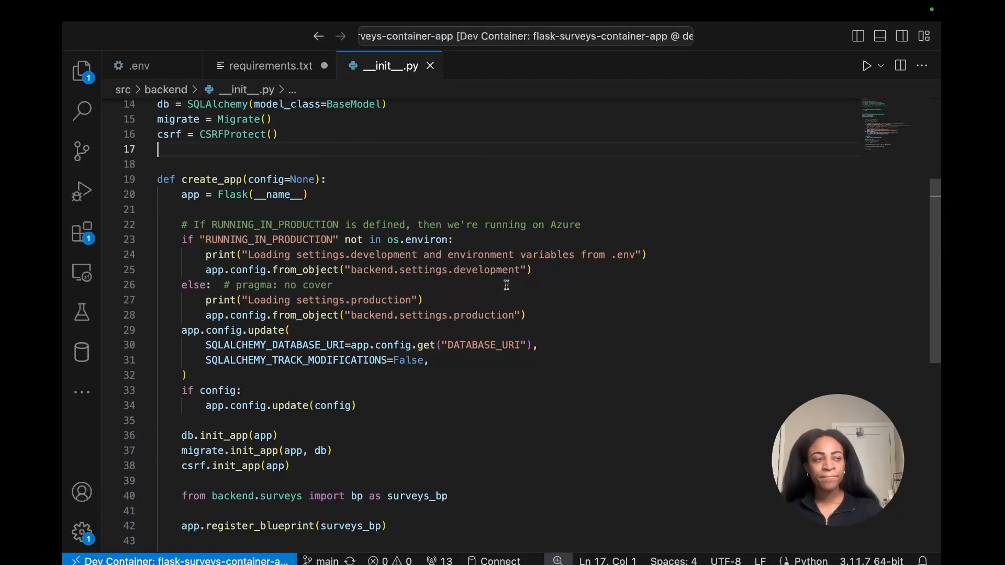
scroll(down, 3)
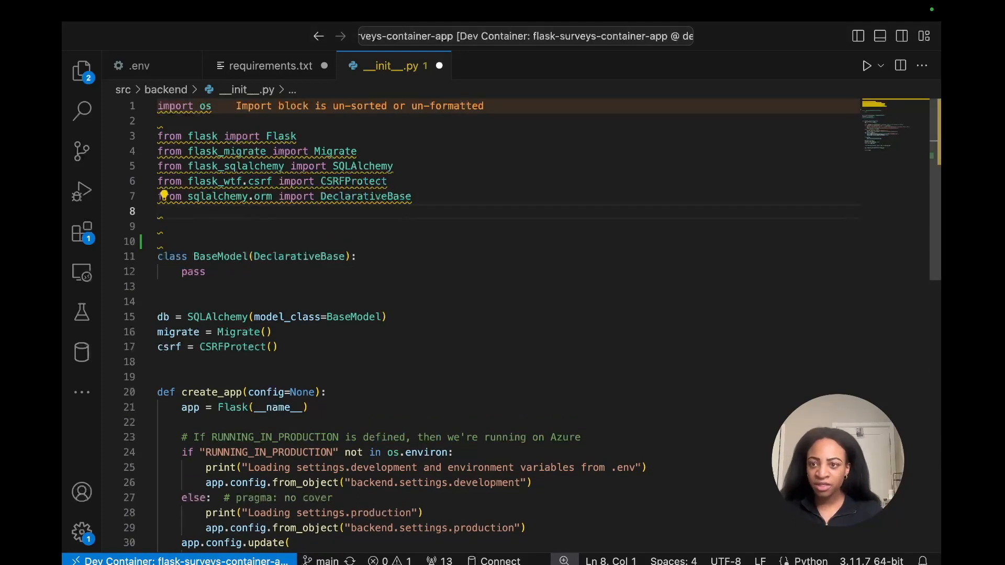
text(from UnleashClient import UnleashClient)
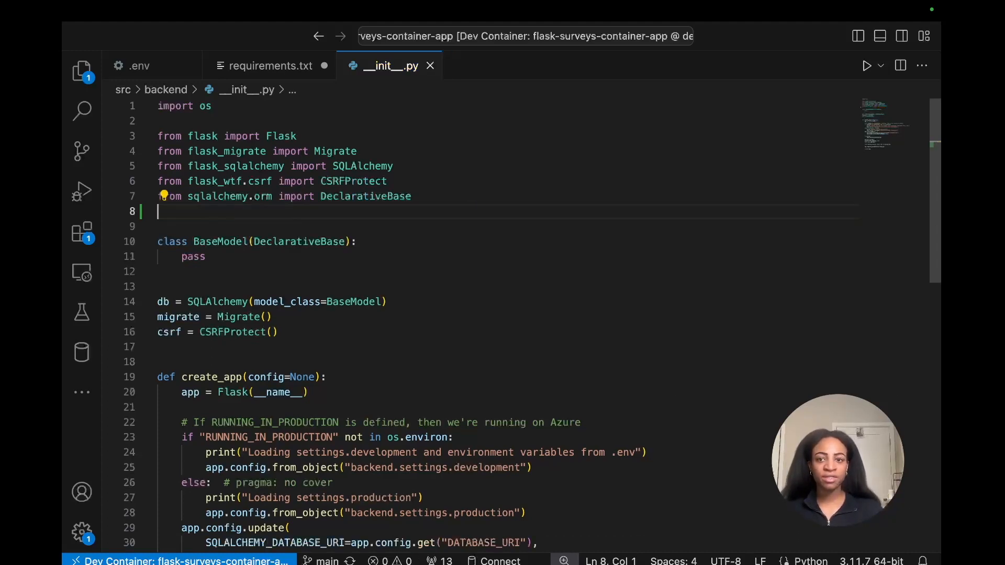
text(from UnleashClient import UnleashClient)
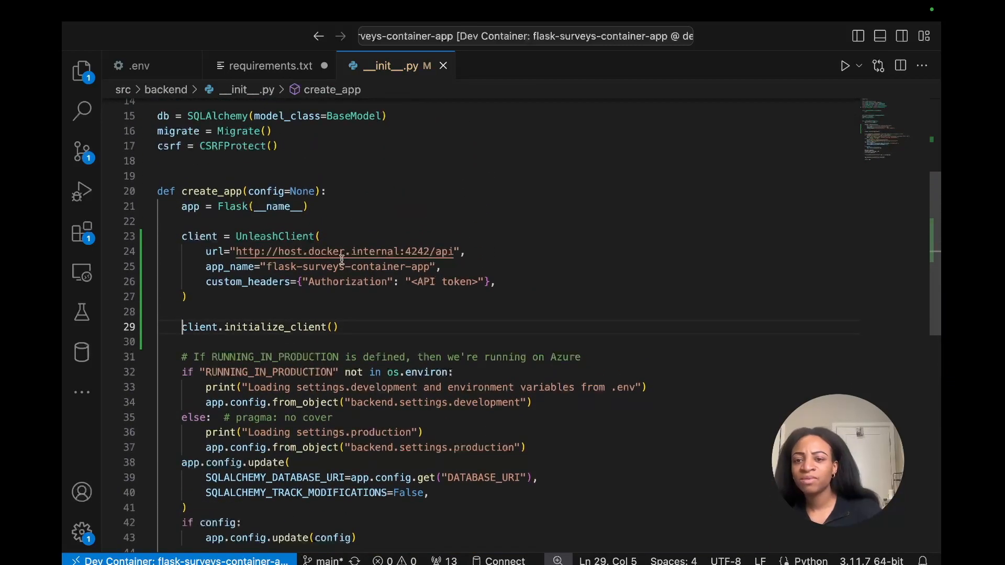
mouse_move(322, 291)
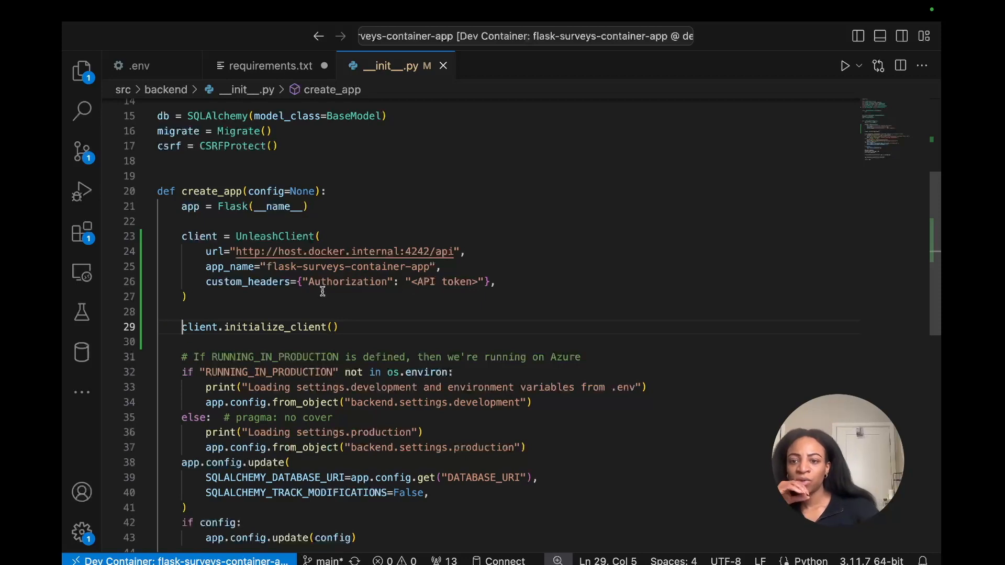
mouse_move(321, 235)
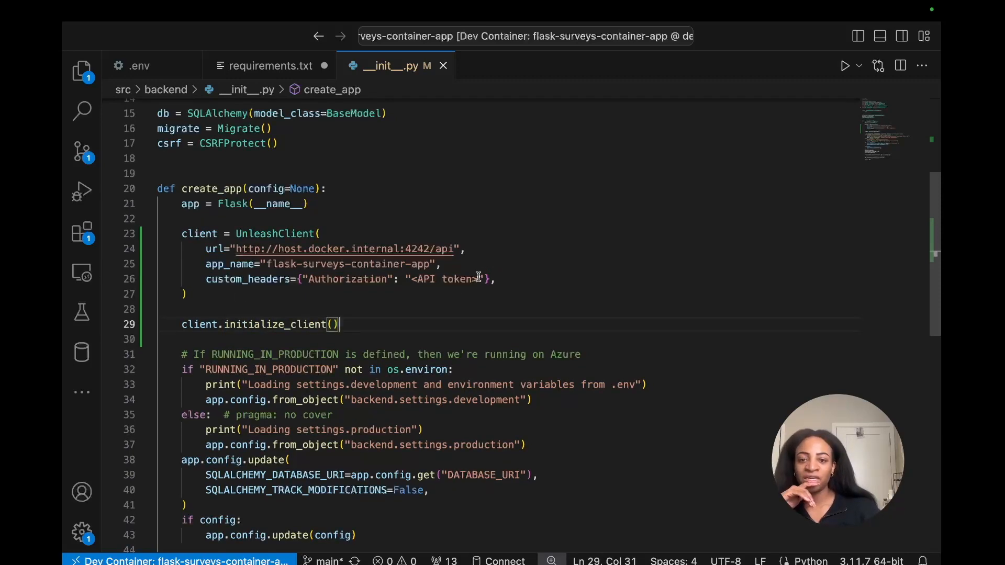
double_click(447, 278)
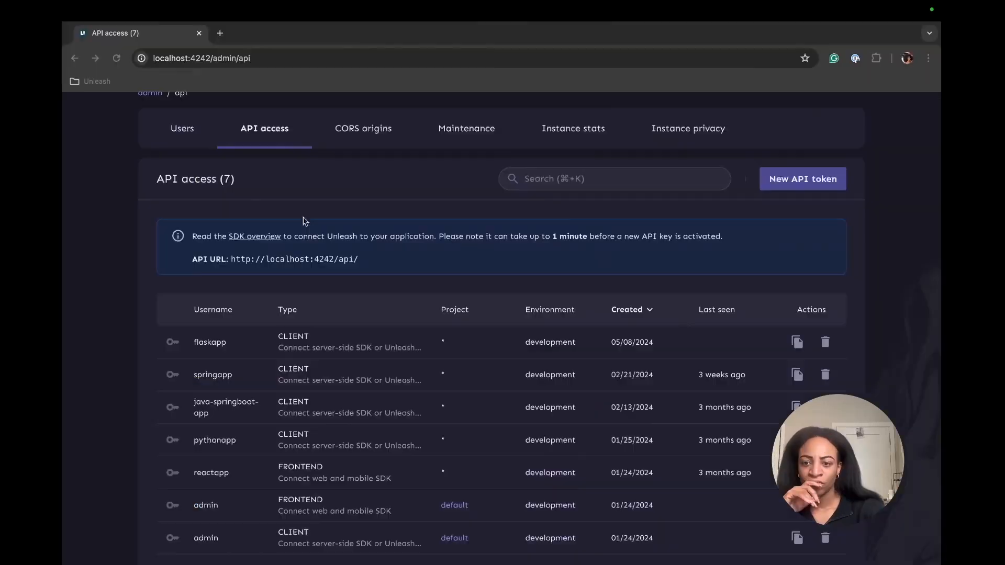
scroll(down, 3)
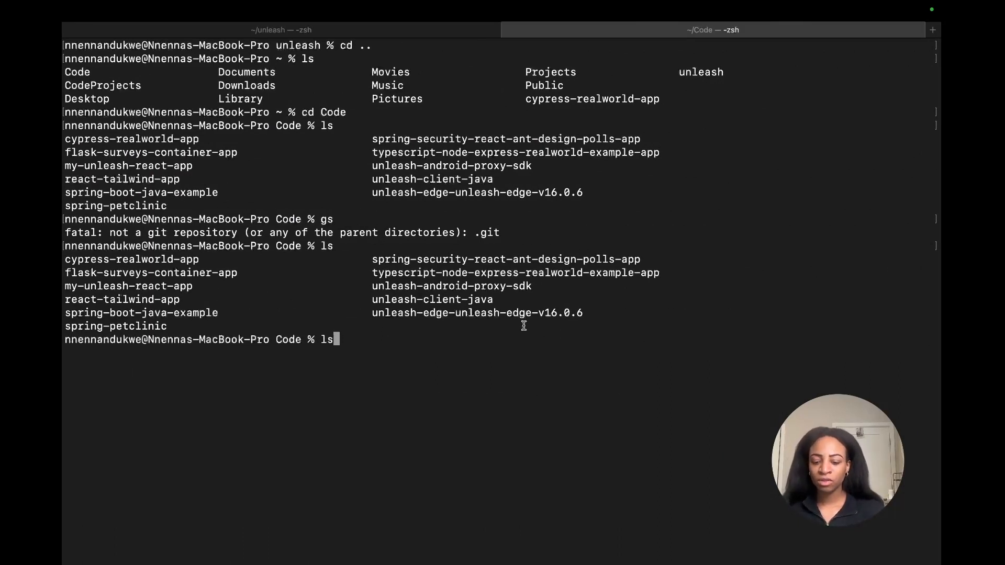
Step: From flask-surveys-container-app, run docker-compose up --build to rebuild and start the containers
text(cd flask-surveys-container-app)
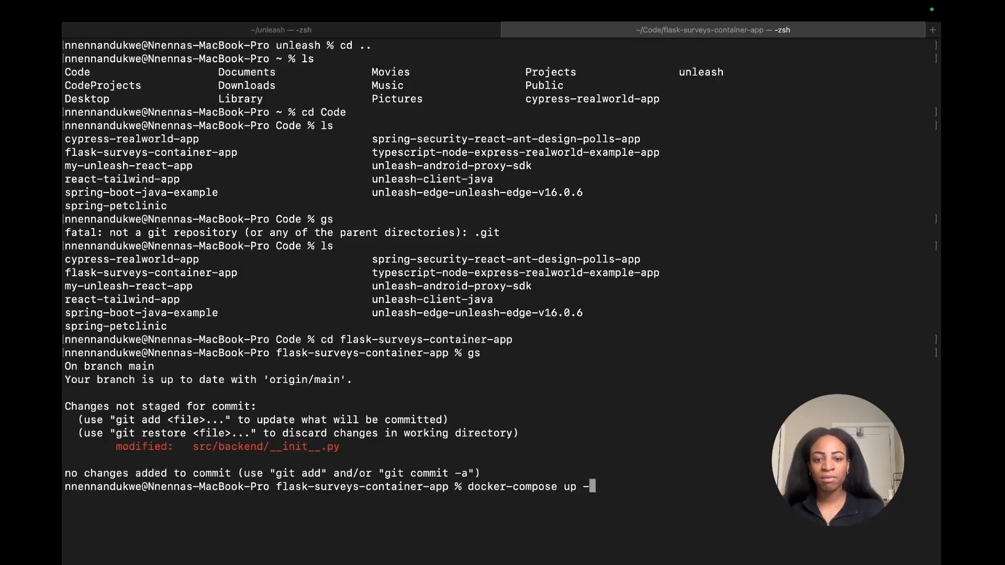
text(-build)
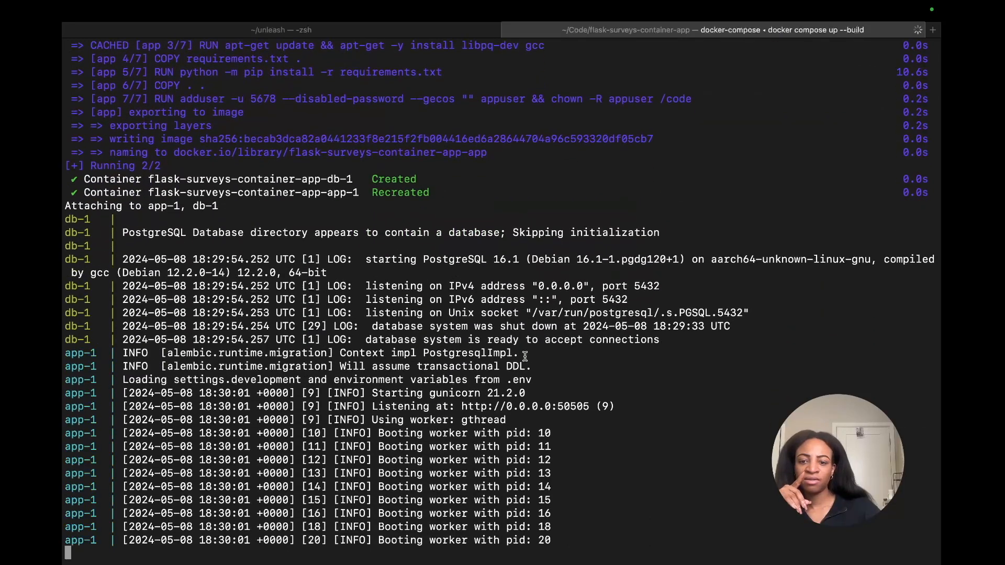
scroll(down, 3)
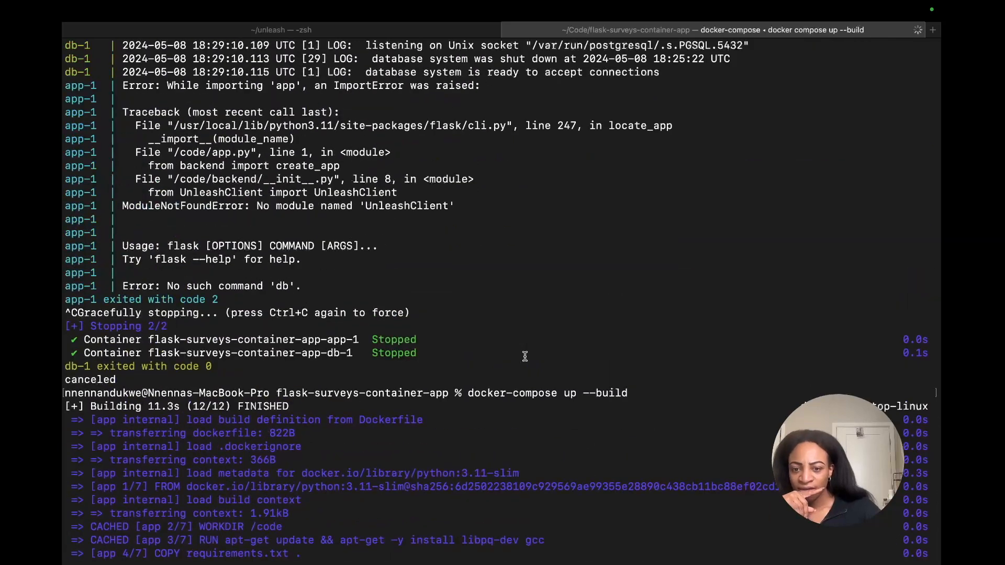
click(863, 109)
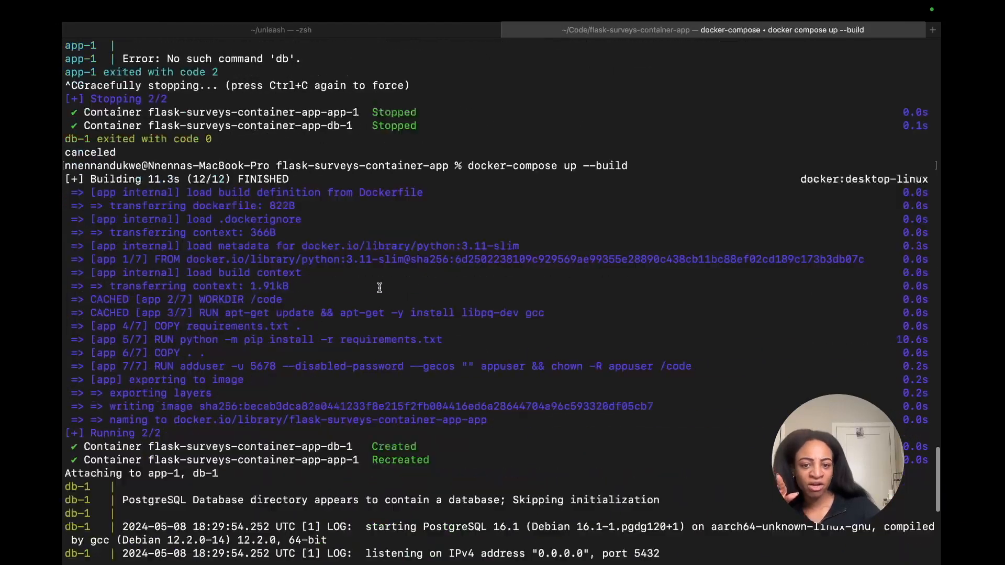
scroll(down, 3)
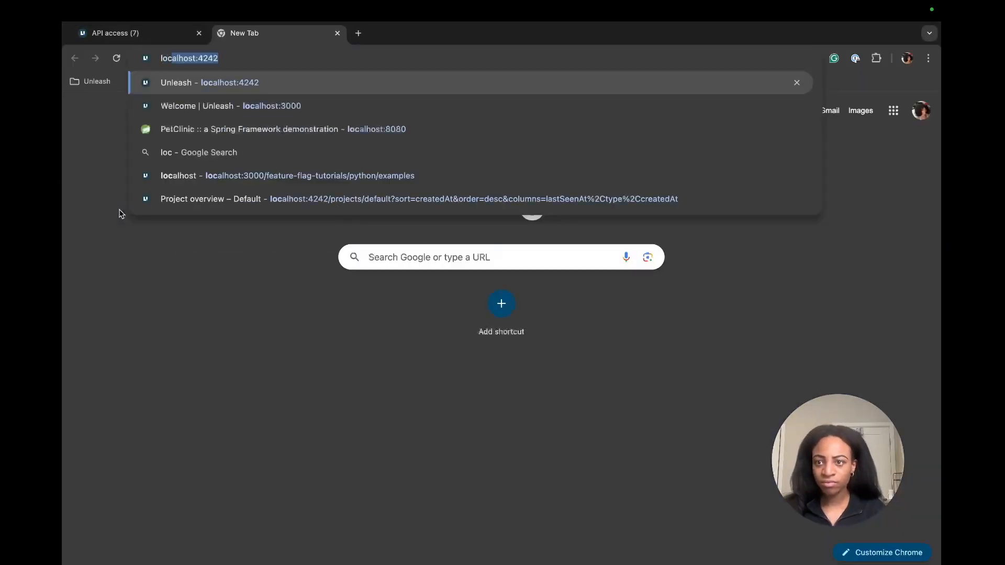
Step: Load localhost:50505 in Chrome to show the survey list with fave store
text(localhost:5)
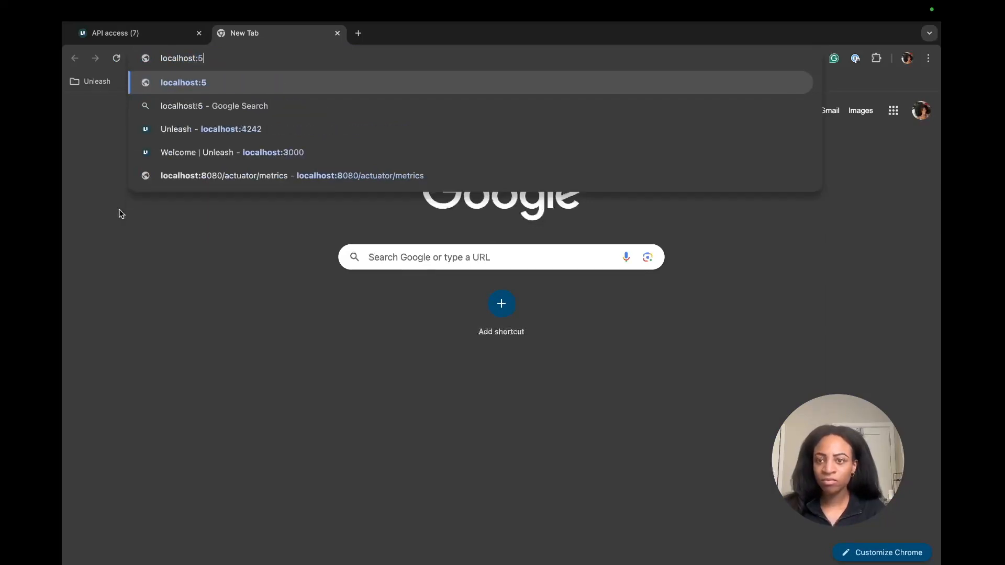
text(0505/surveys)
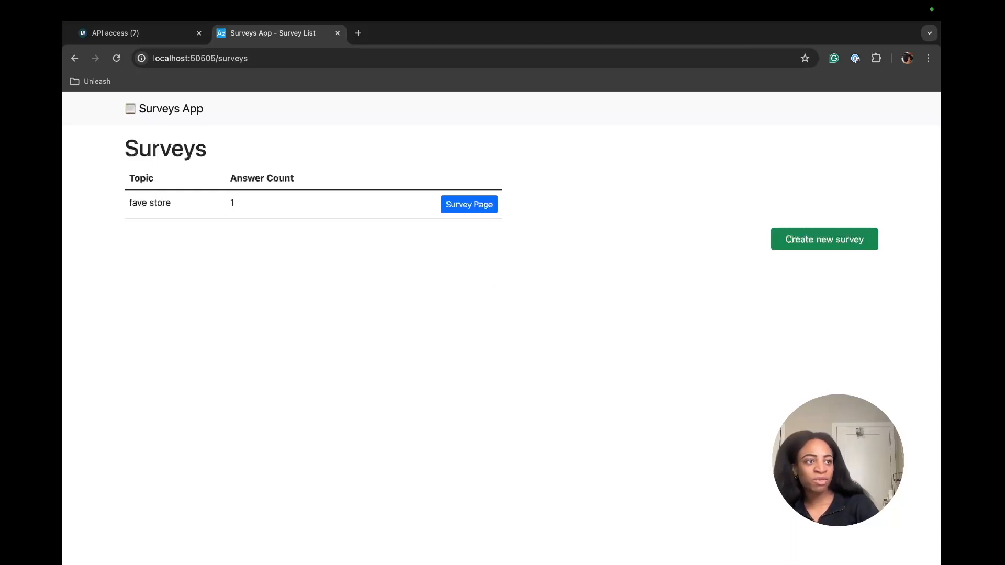
mouse_move(891, 361)
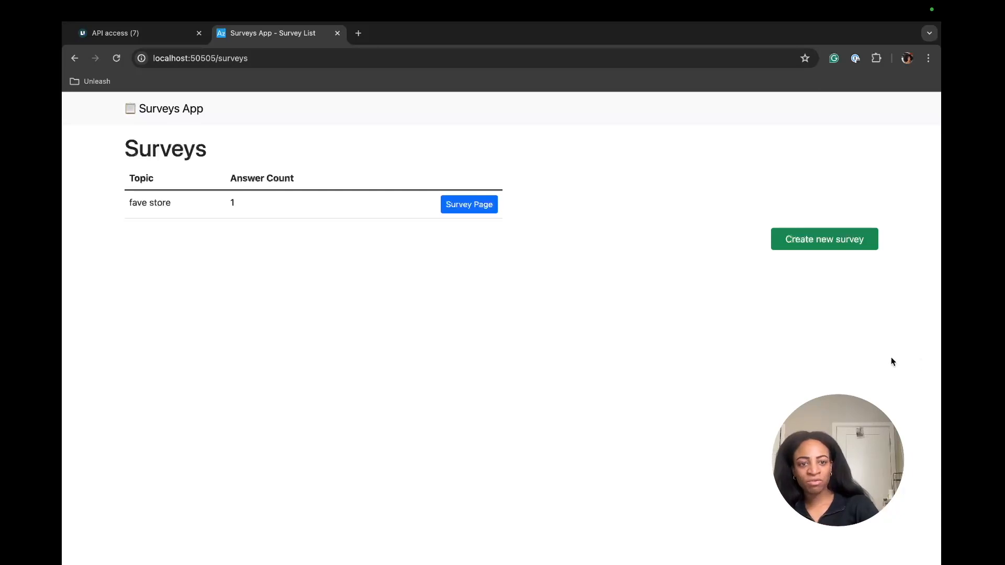
Step: Start a new survey with topic 'favorite laptop brand' and question 'What is your favorite laptop brand?'
click(823, 238)
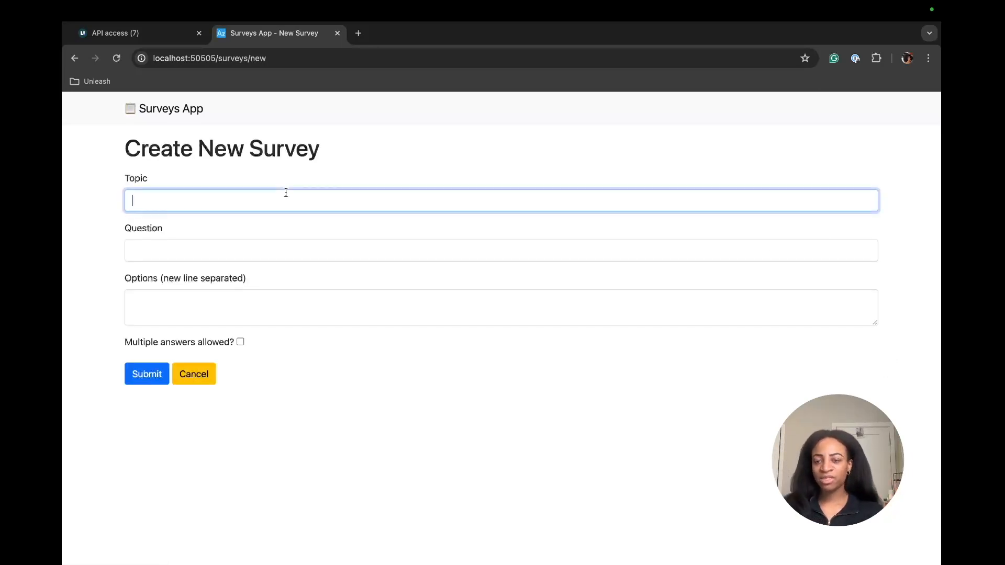
text(favorite)
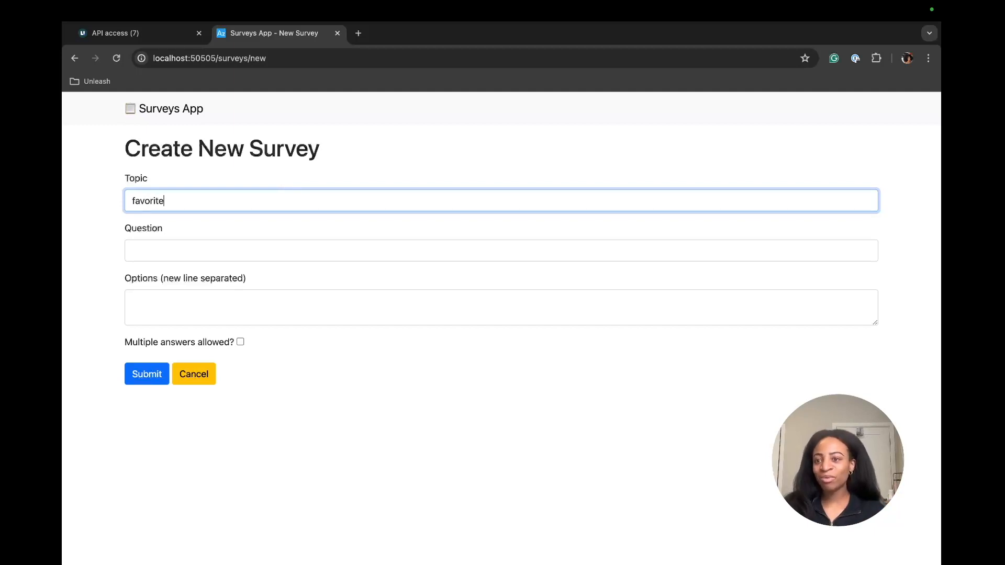
text(laptop)
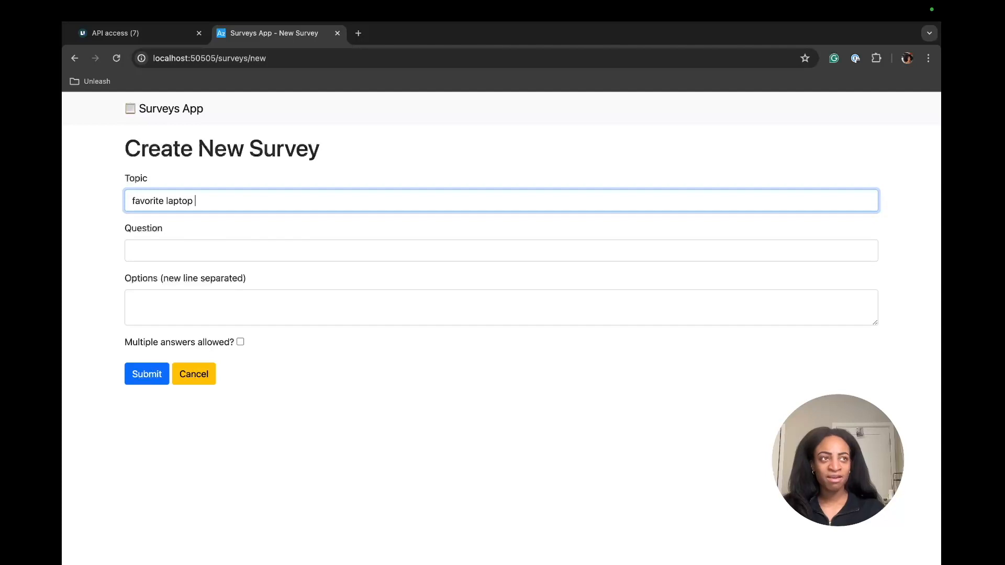
text(brand)
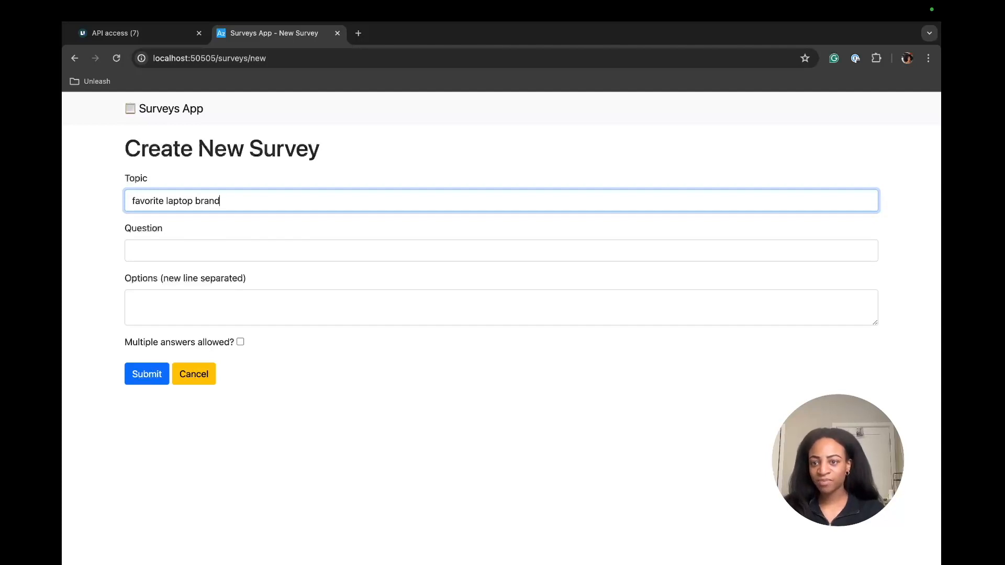
text(What is your)
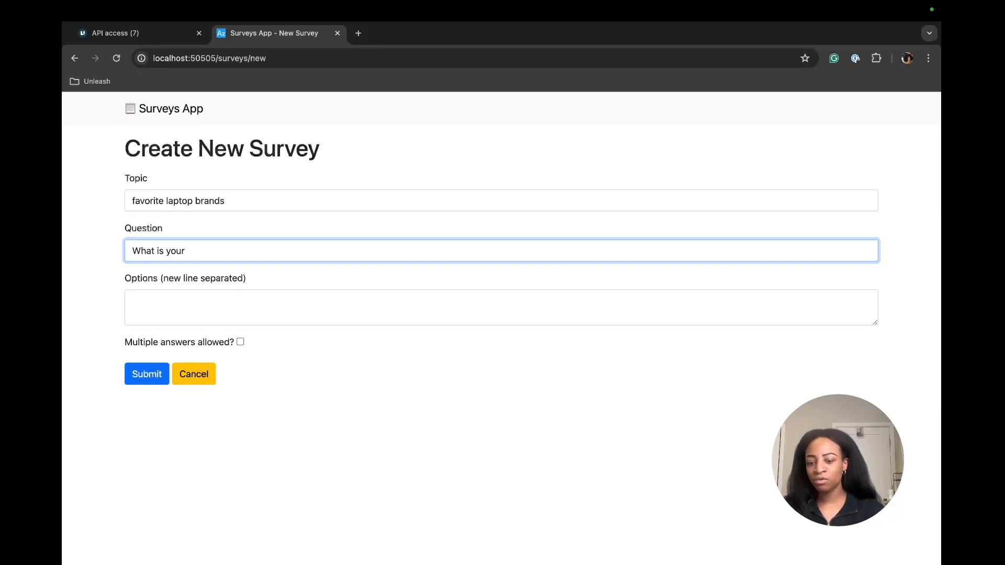
text(favorite lapt)
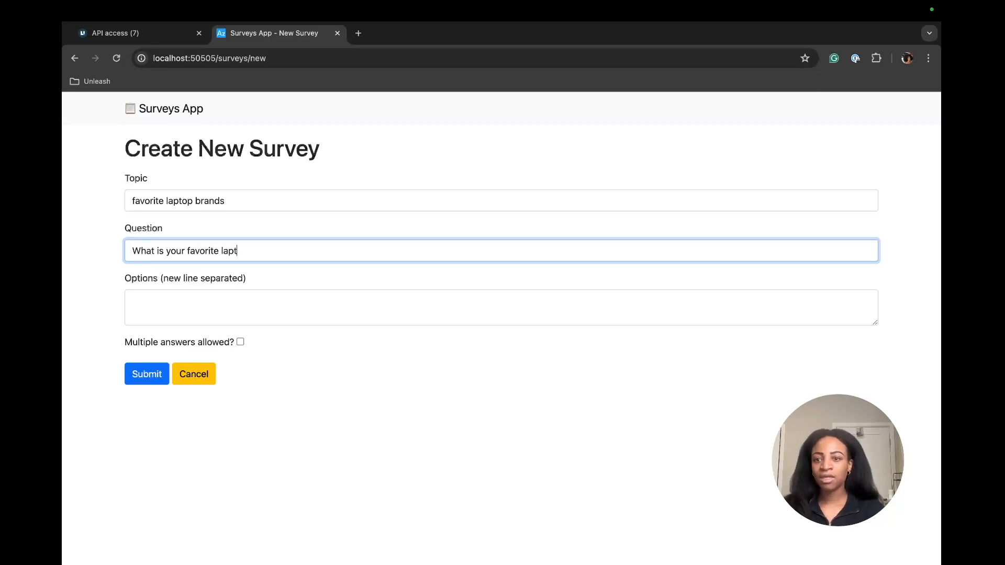
text(op brand?)
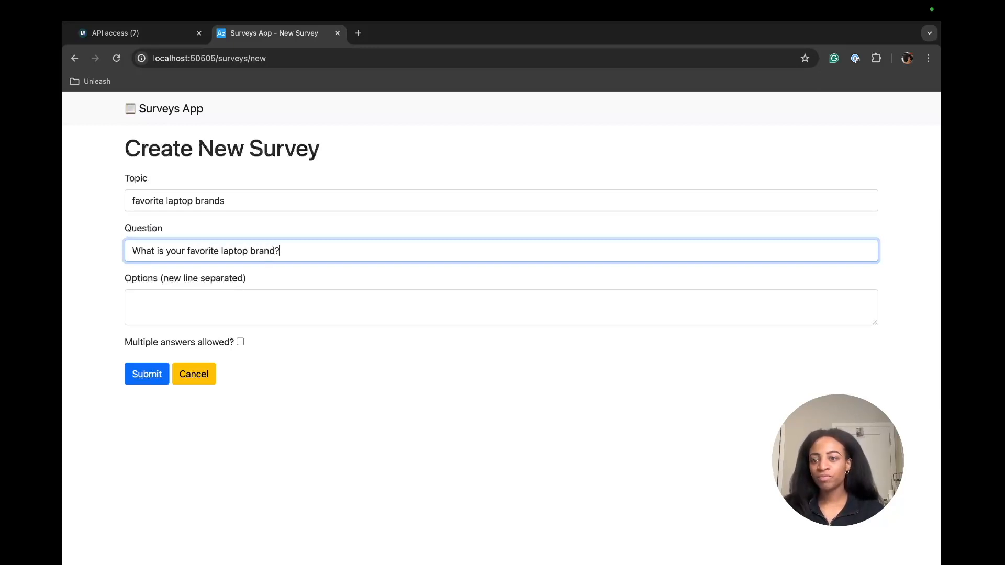
Step: Enter the options Lenovo, HP and Apple and submit the new survey
click(502, 307)
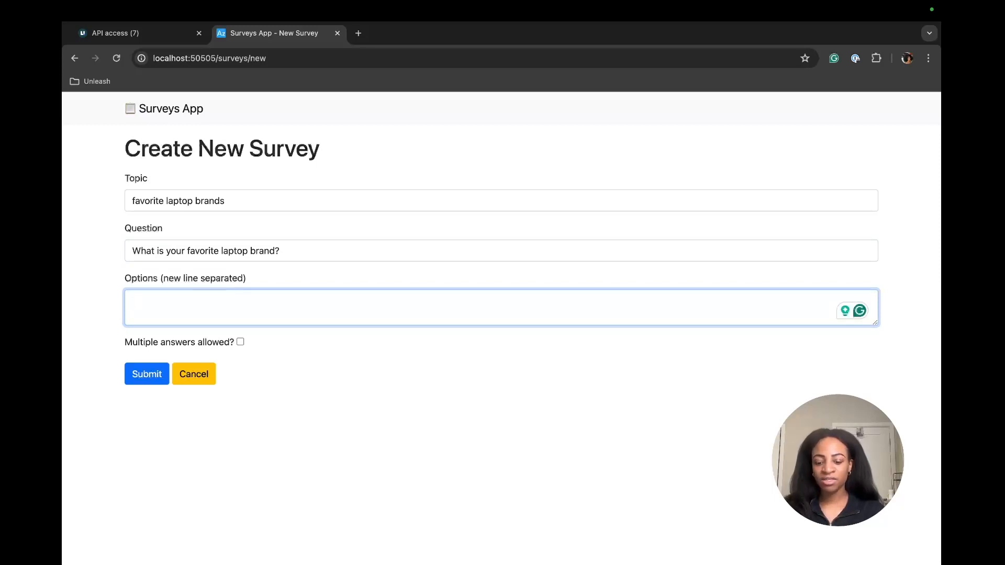
text(Lenovo)
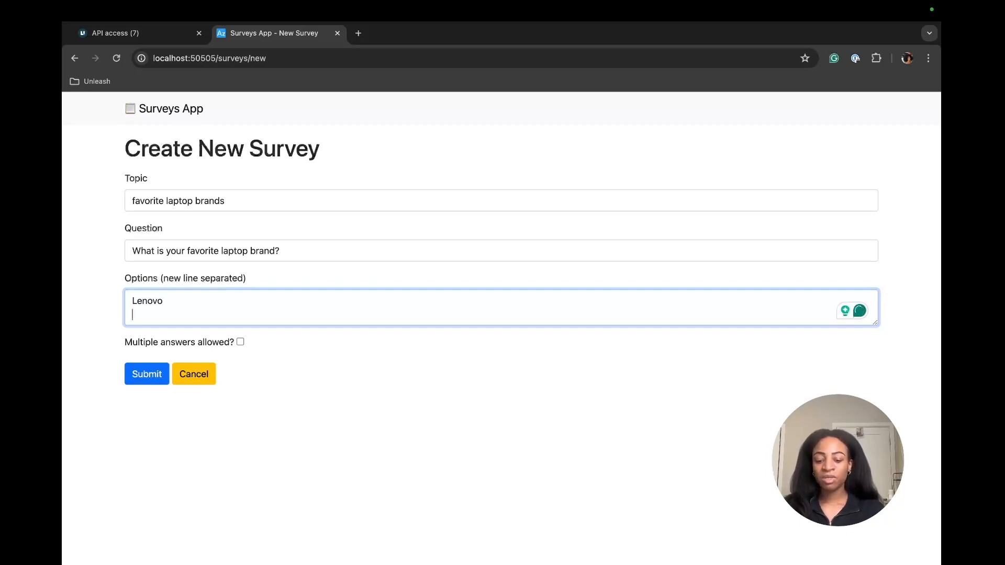
text(HP)
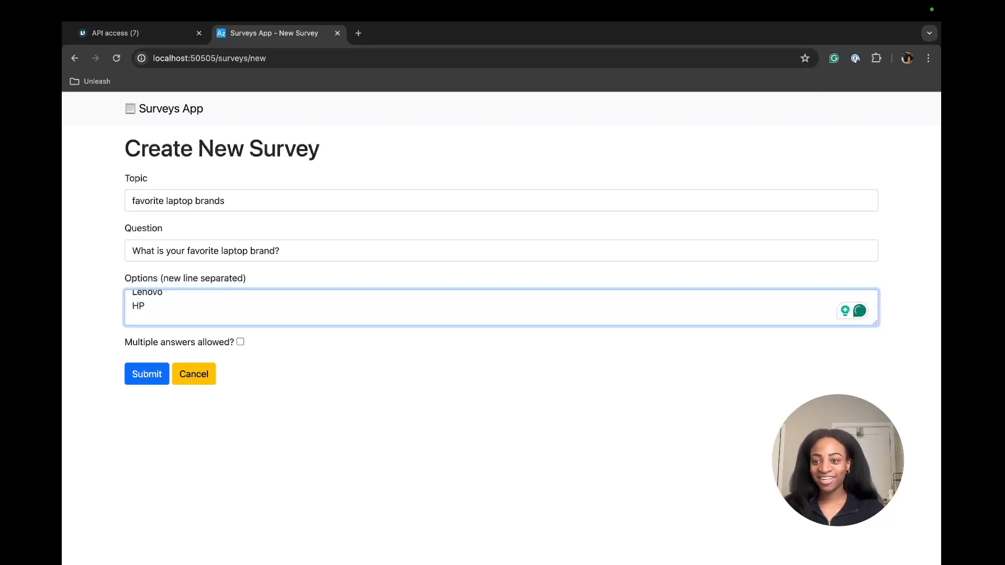
text(Apple)
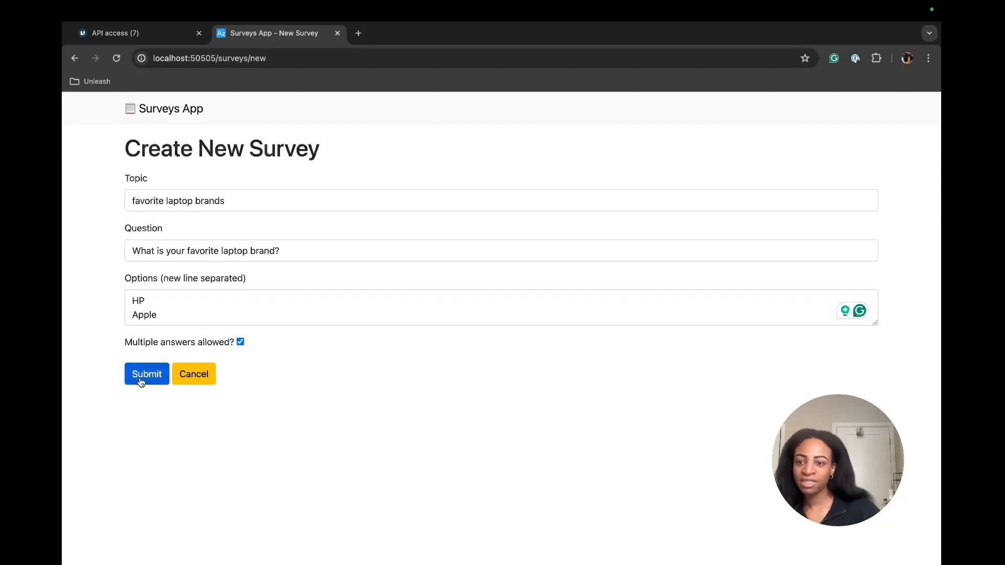
click(146, 374)
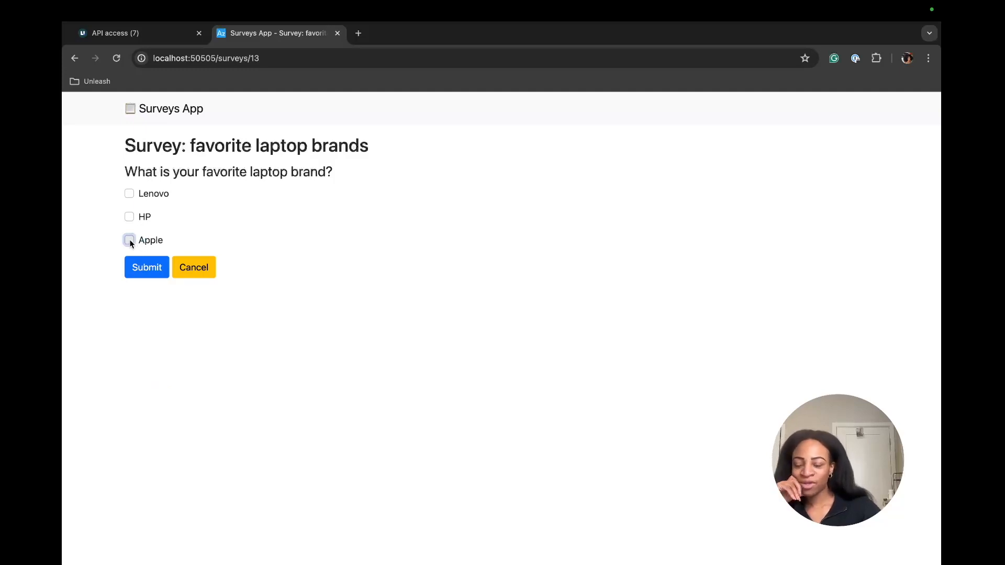
Step: Answer the laptop brands survey with Apple and submit to see the results
click(129, 239)
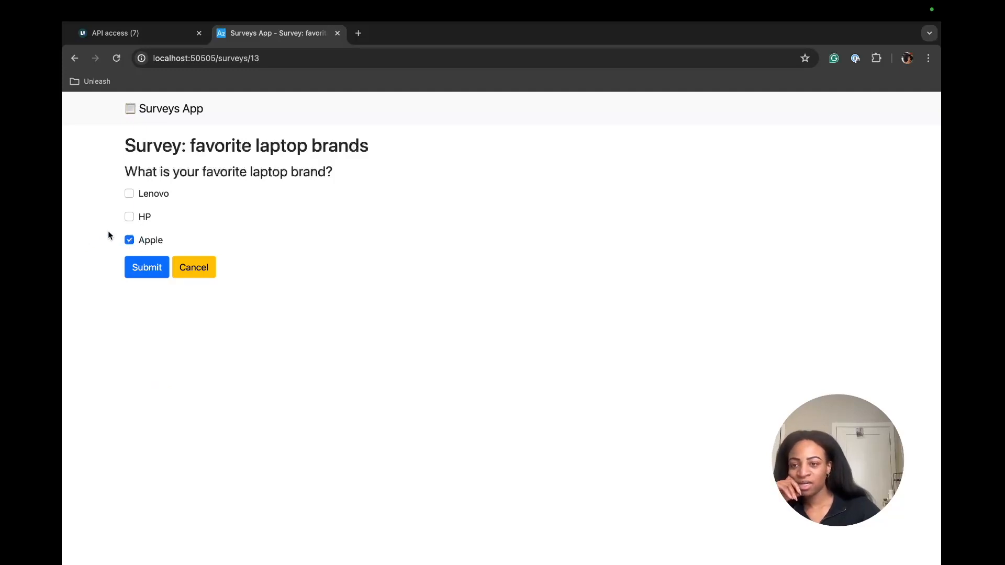
click(147, 267)
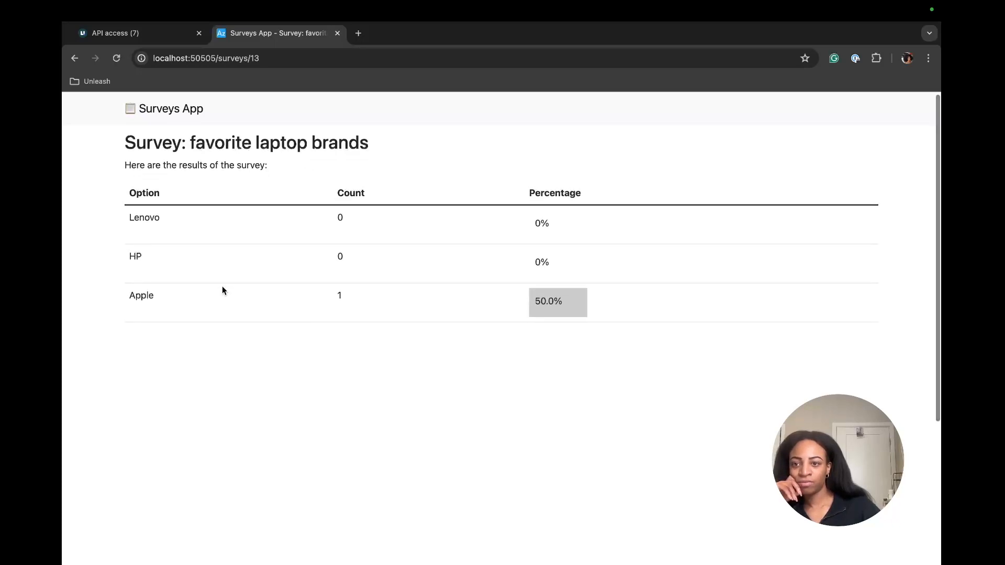
mouse_move(272, 199)
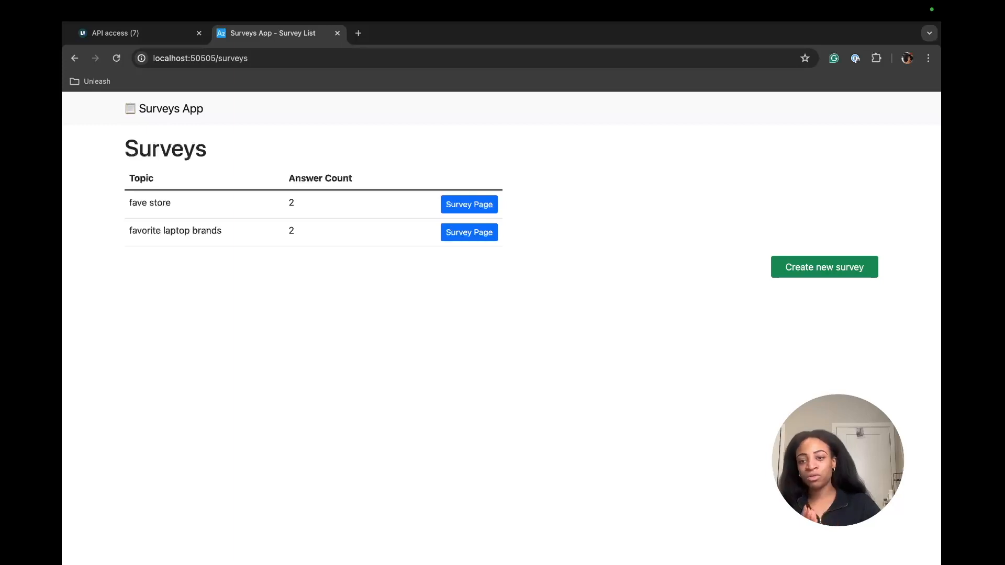
mouse_move(630, 422)
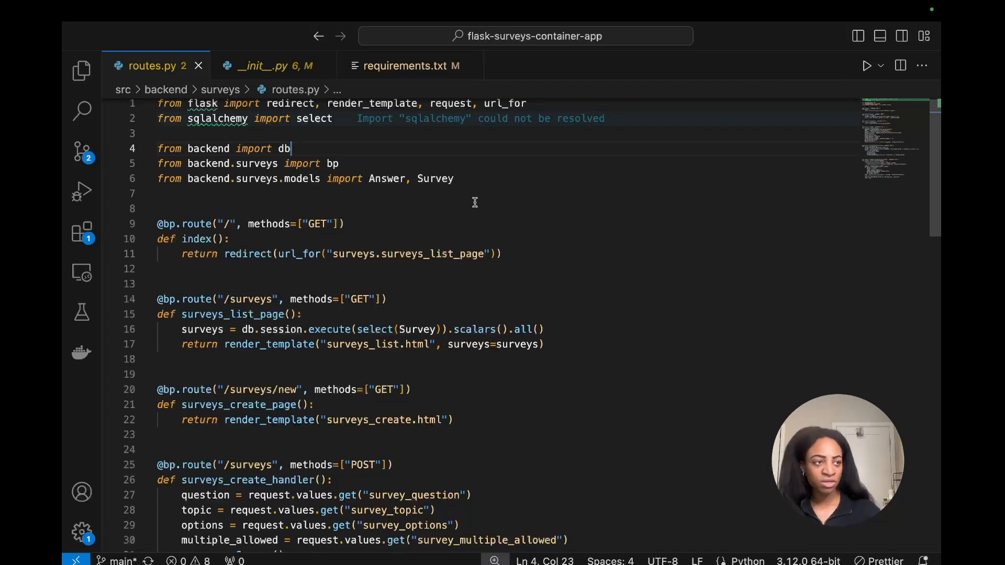
Step: Add abort to the flask import and client to the backend import in routes.py, checking __init__.py
scroll(down, 3)
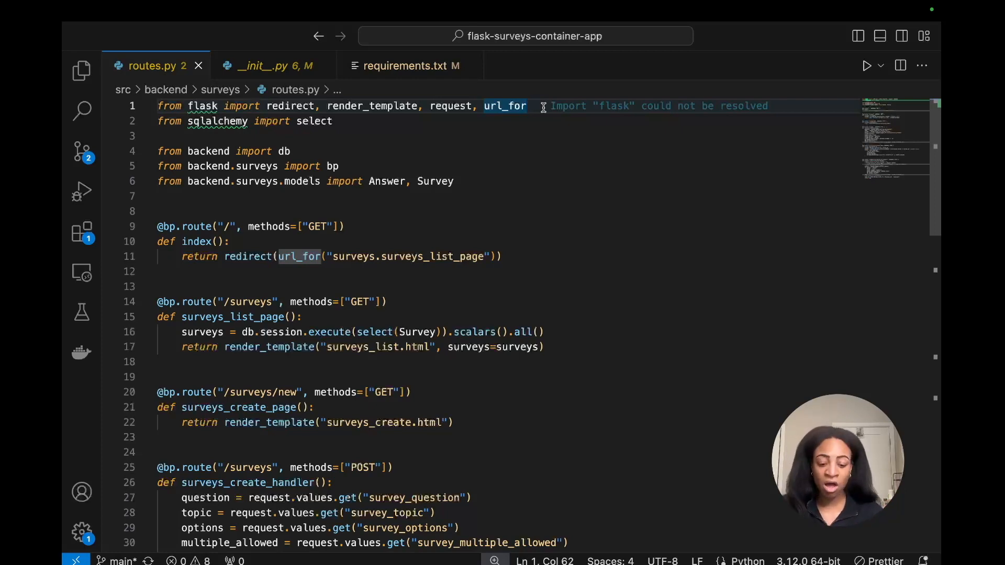
text(, abort)
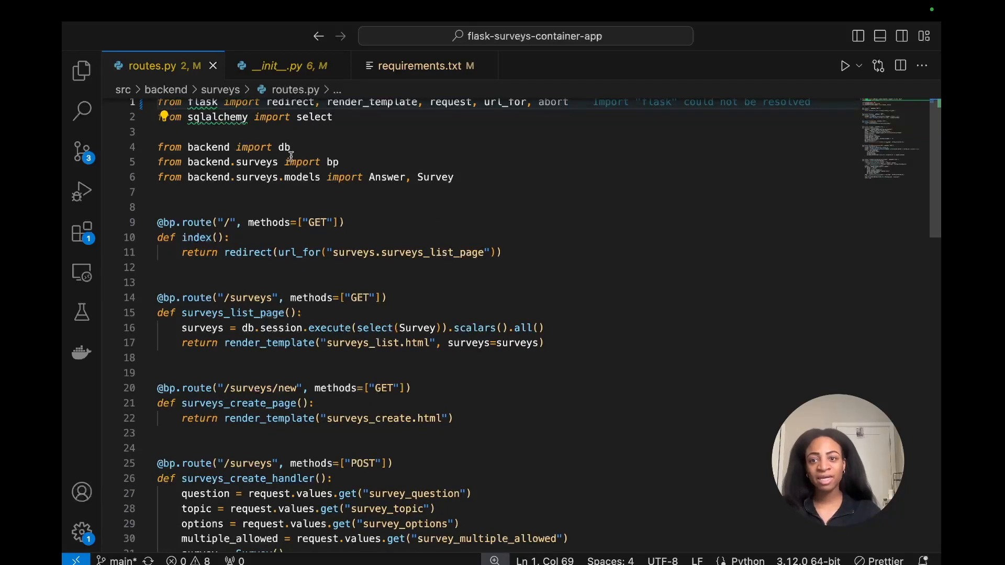
double_click(283, 146)
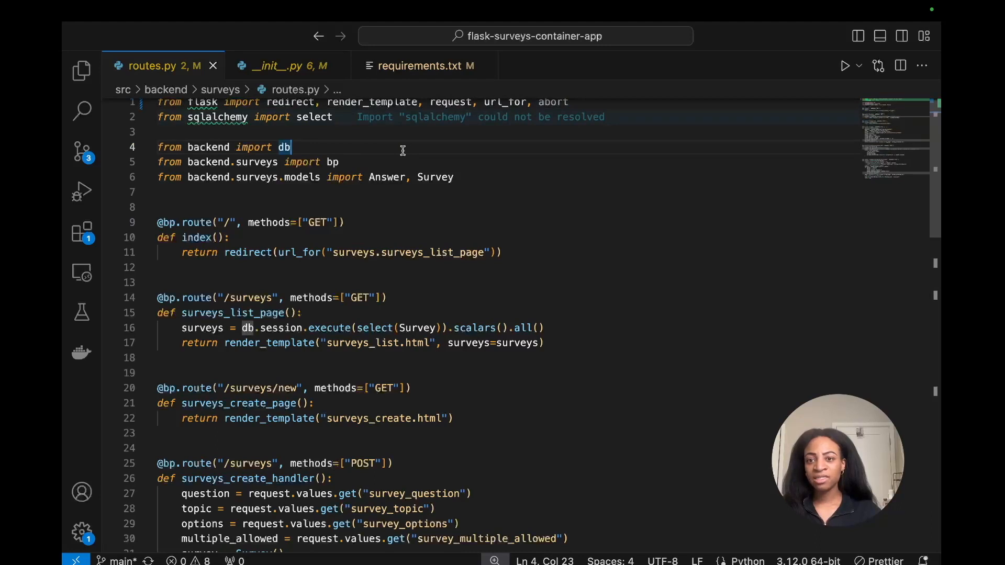
text(, client)
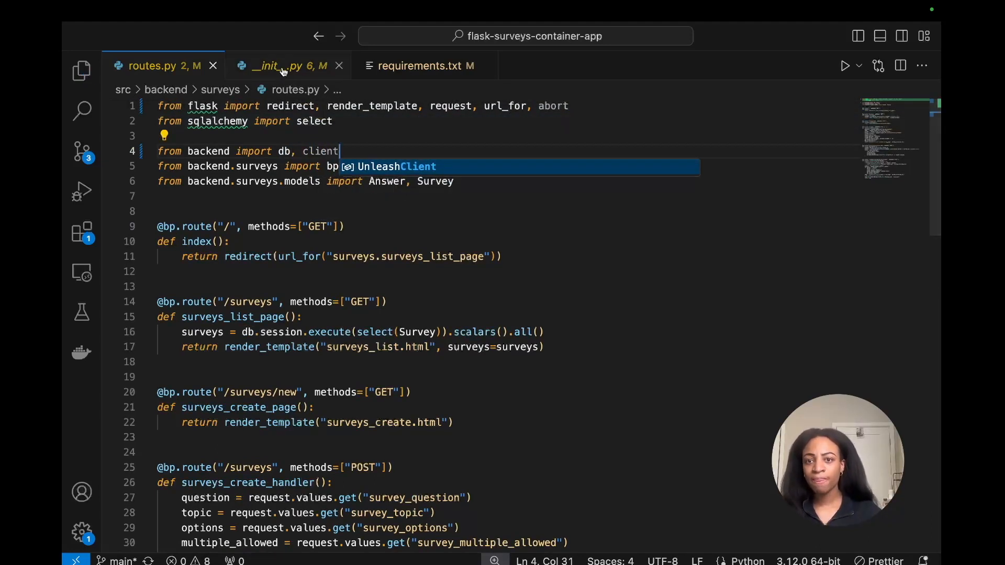
click(285, 64)
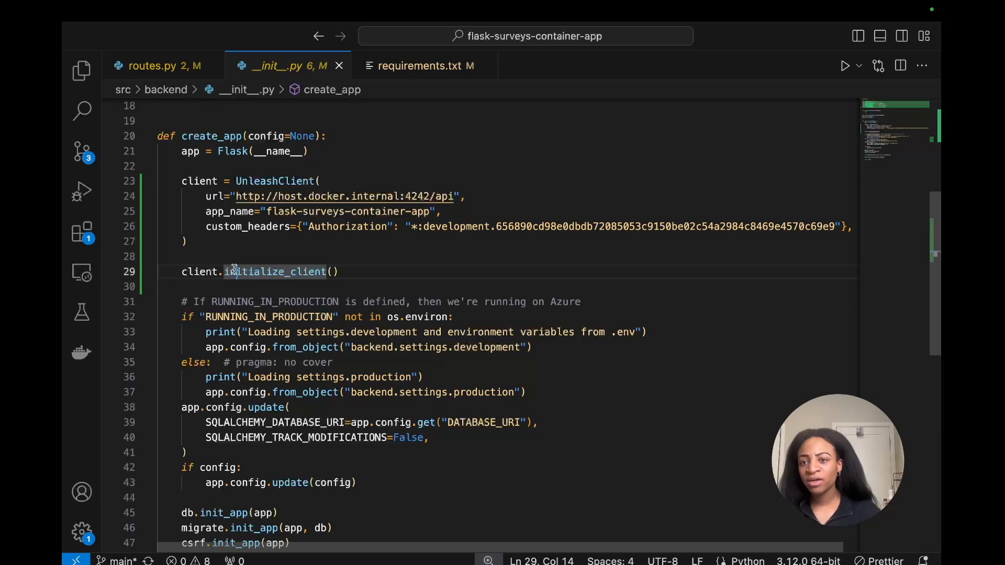
click(151, 65)
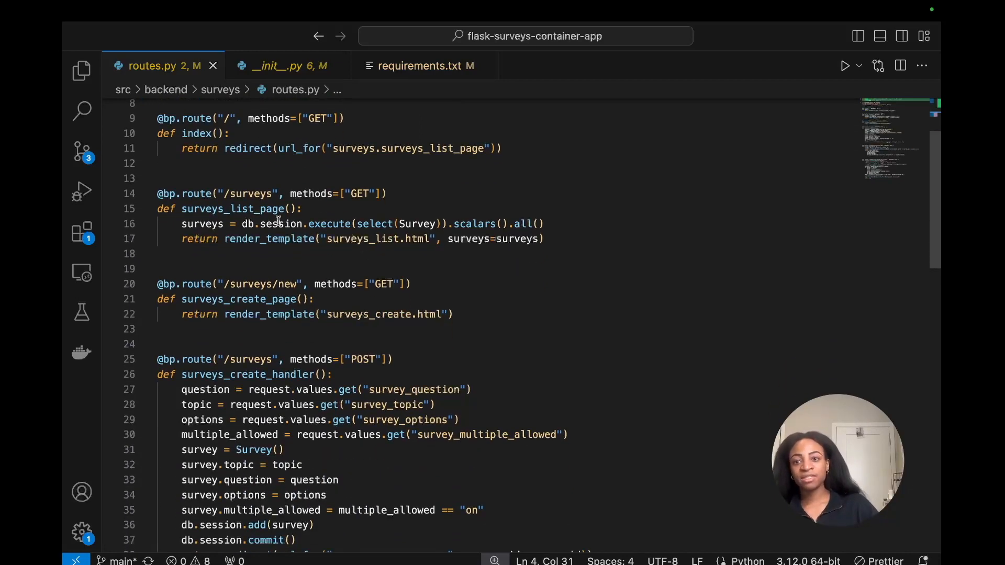
Step: Add client=client to the render_template call in surveys_list_page
double_click(233, 208)
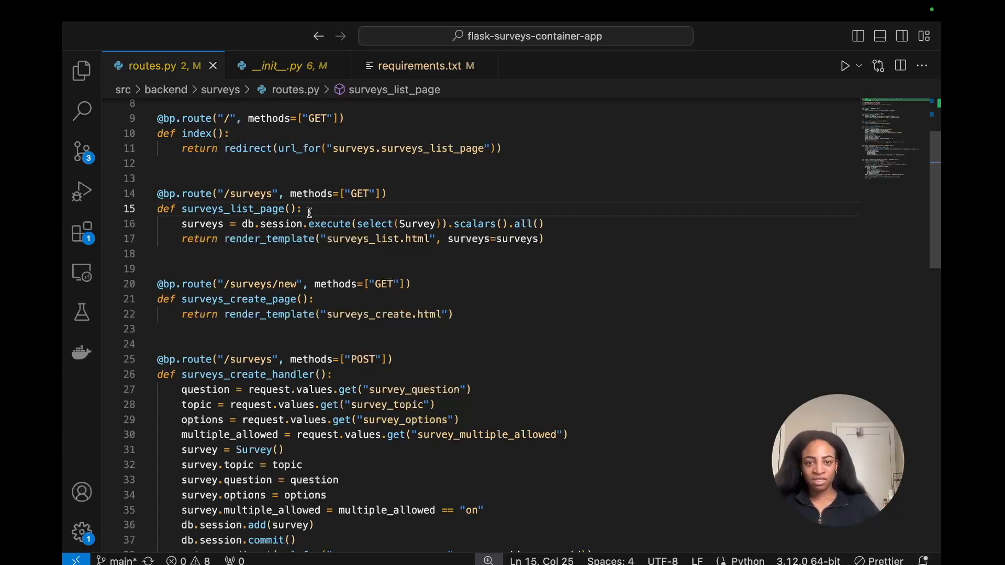
click(186, 238)
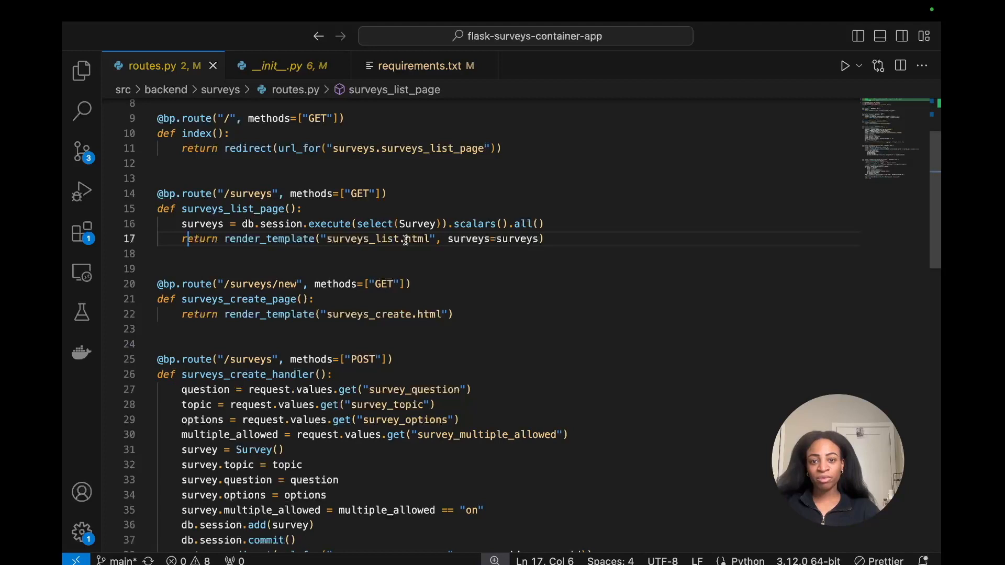
double_click(518, 239)
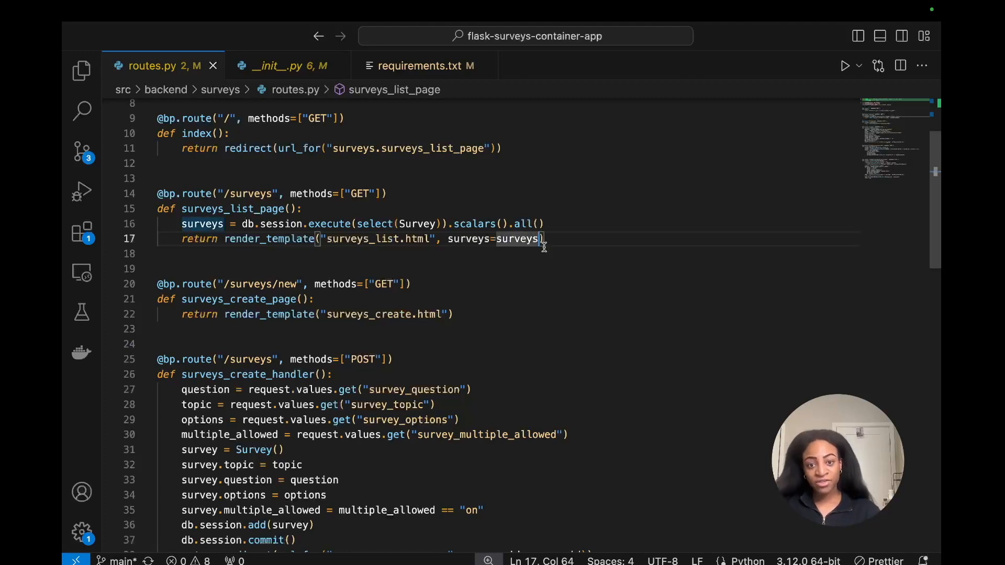
text(, client=client)
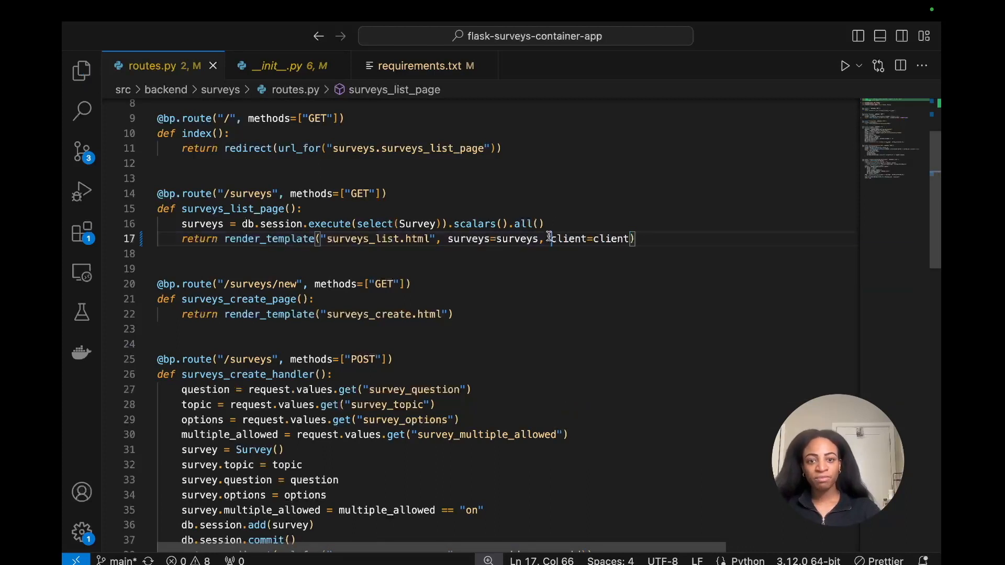
double_click(582, 238)
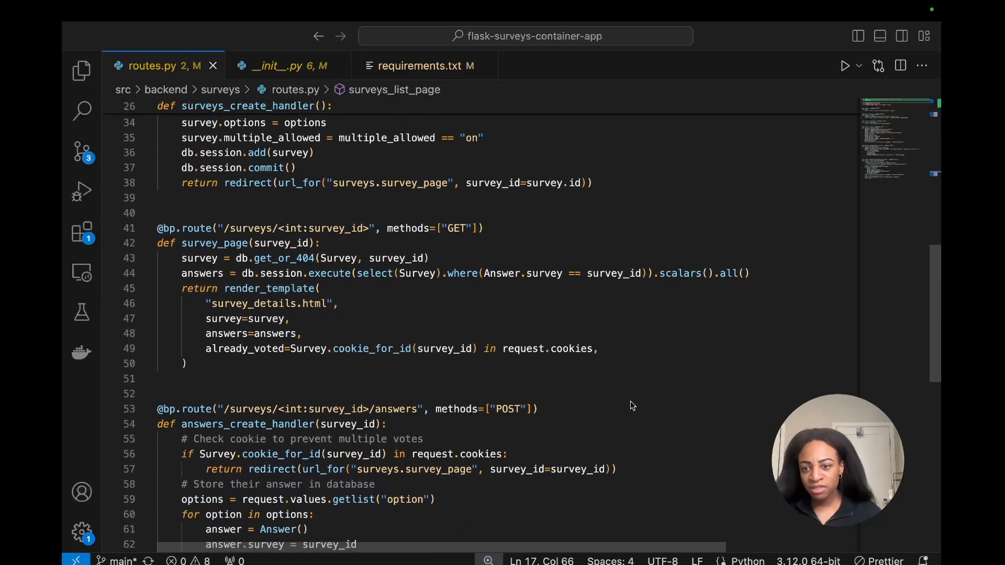
Step: Review the delete_survey route, then bring up surveys_list.html via Quick Open with 'sur'
scroll(down, 3)
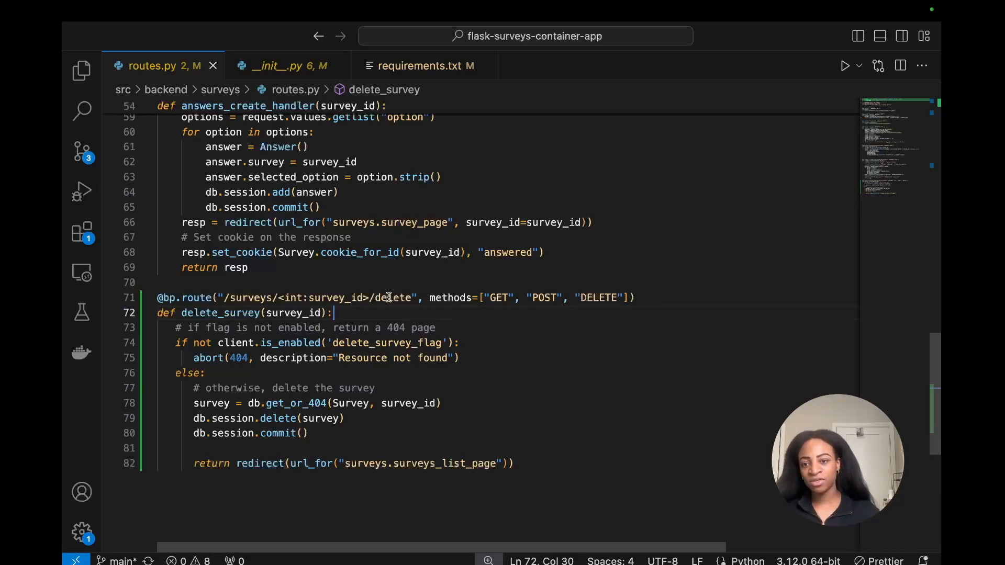
double_click(221, 313)
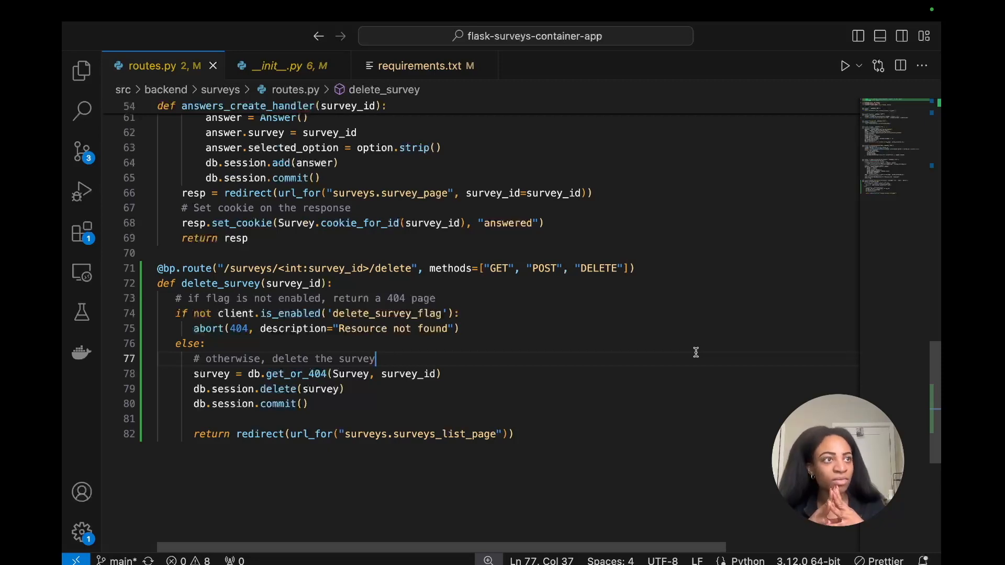
text(sur)
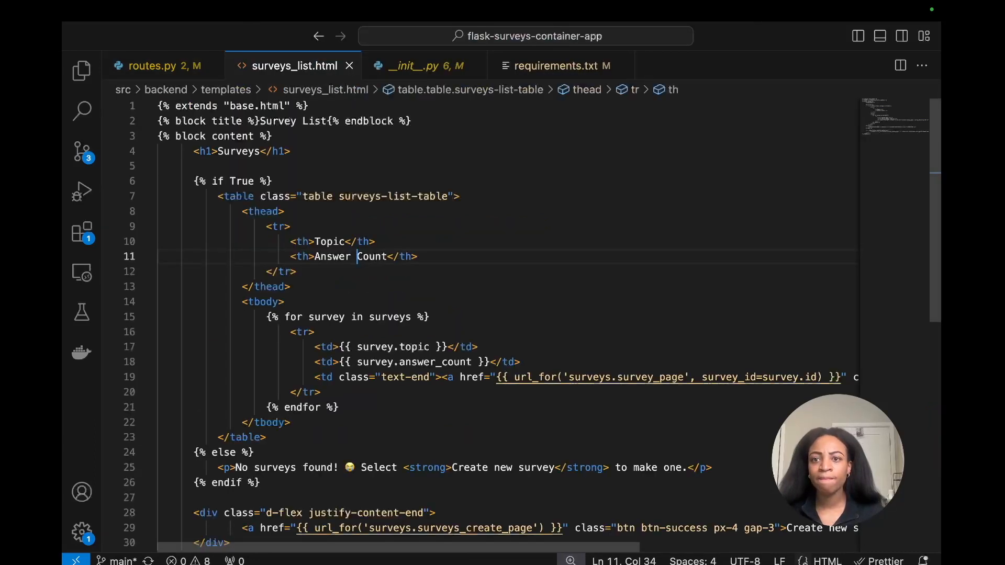
Step: Wrap the delete link in {% if client.is_enabled('delete_survey_flag') %} in surveys_list.html and save
scroll(down, 3)
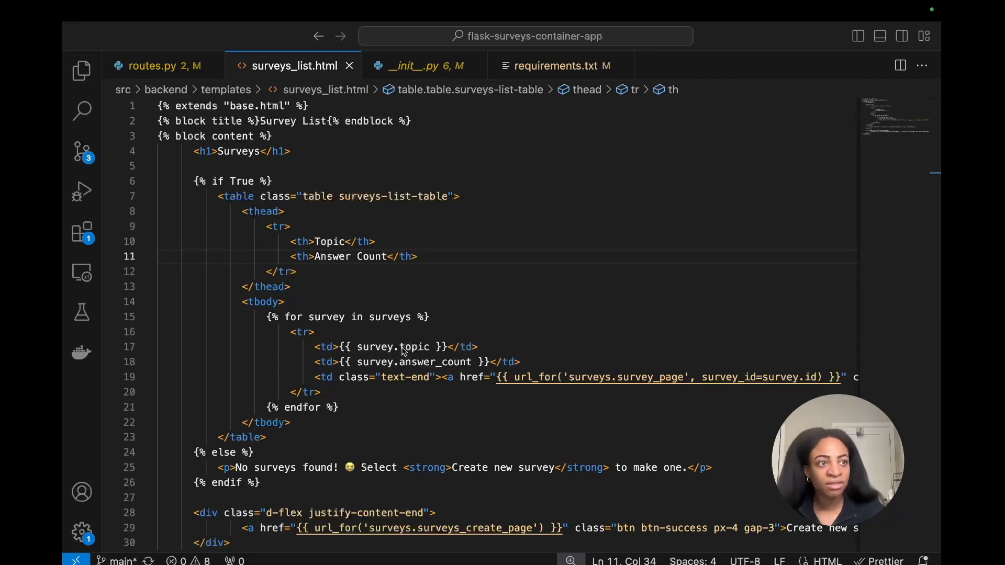
scroll(down, 3)
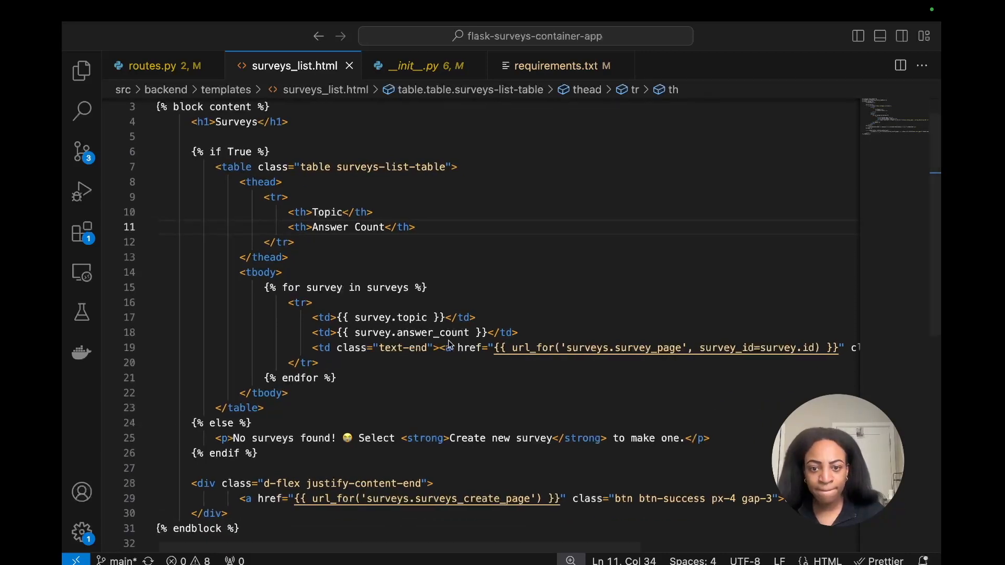
key(Enter)
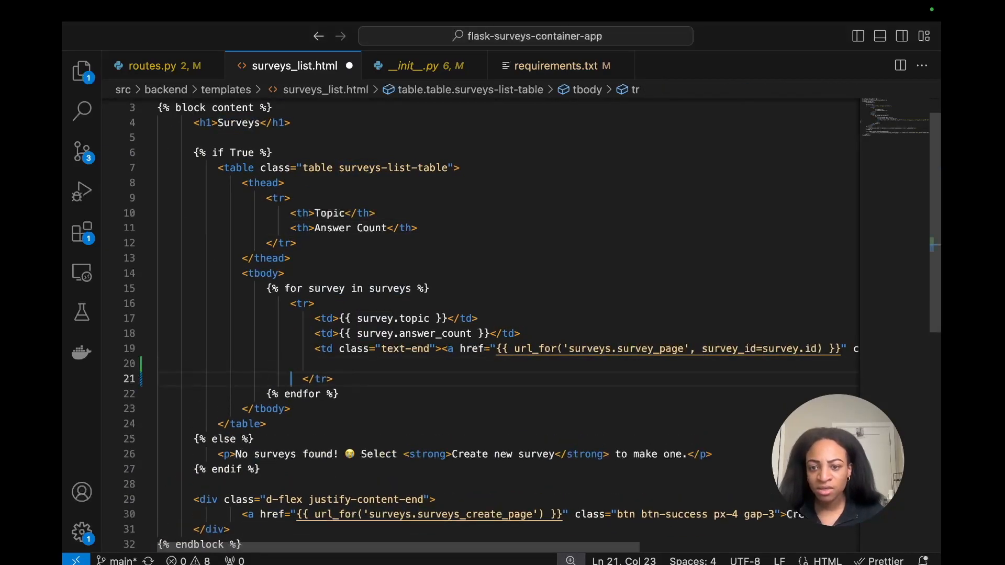
text({% if client.is_enabled('delete_survey_flag') %})
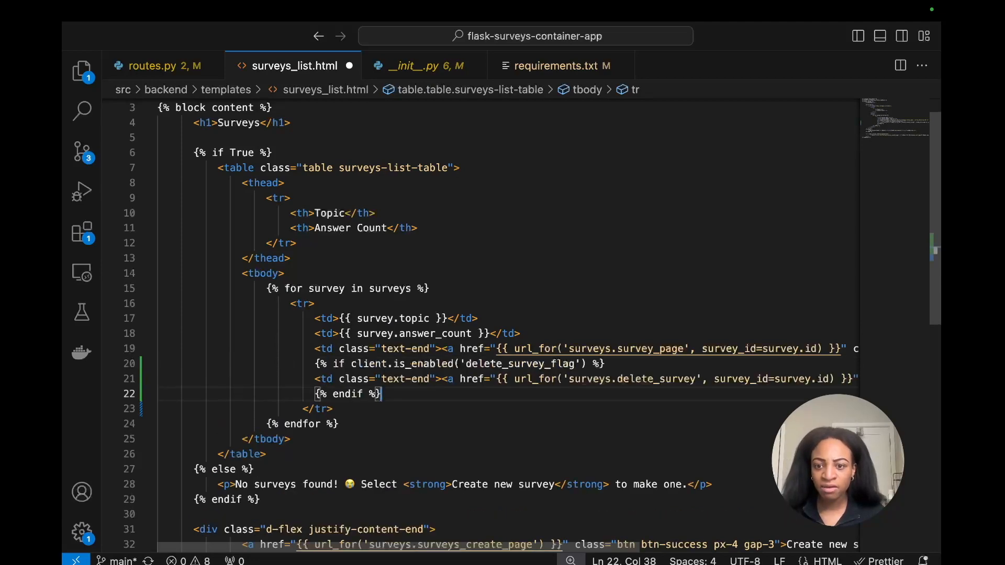
key(ctrl+s)
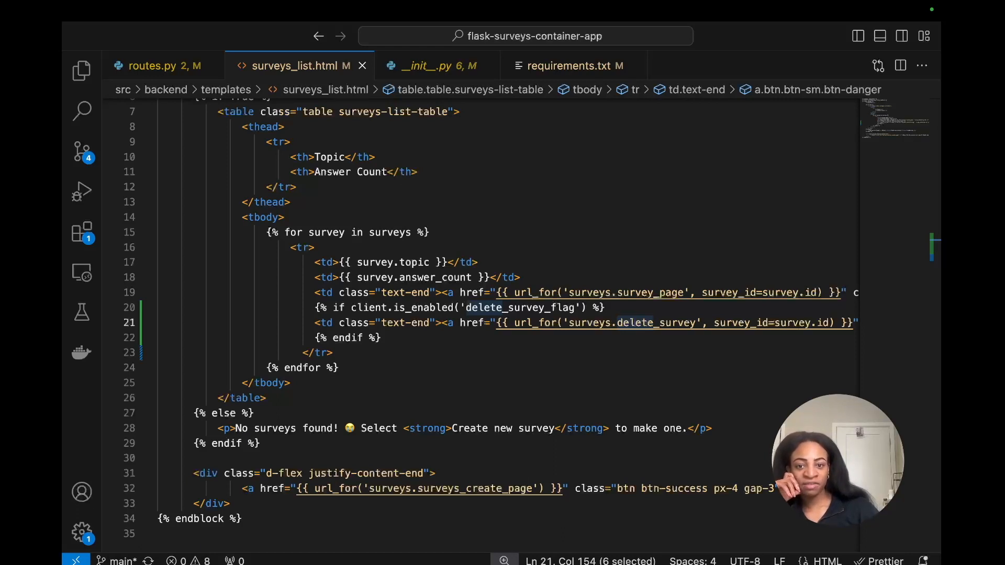
scroll(right, 3)
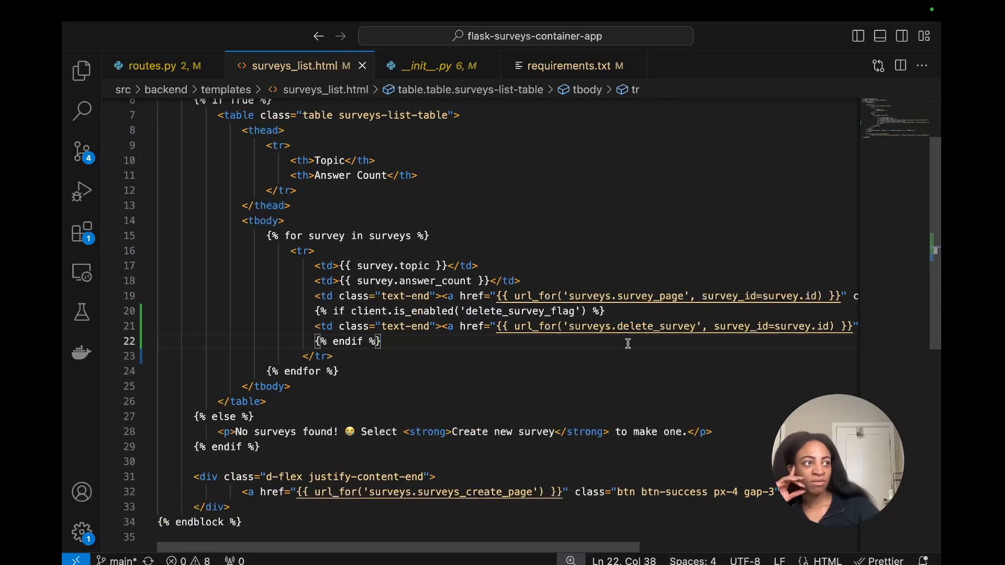
click(152, 65)
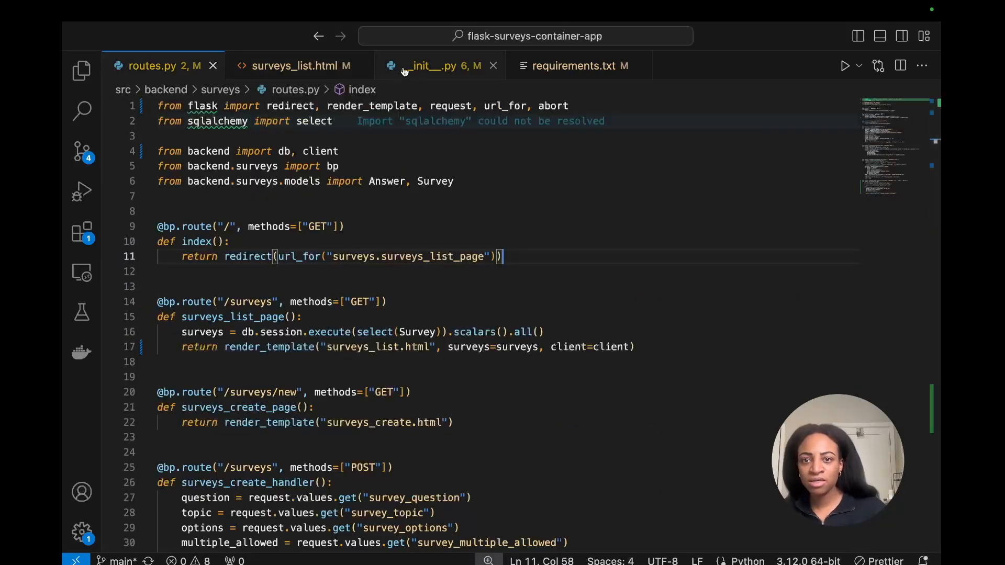
Step: Review the UnleashClient setup in __init__.py
click(440, 65)
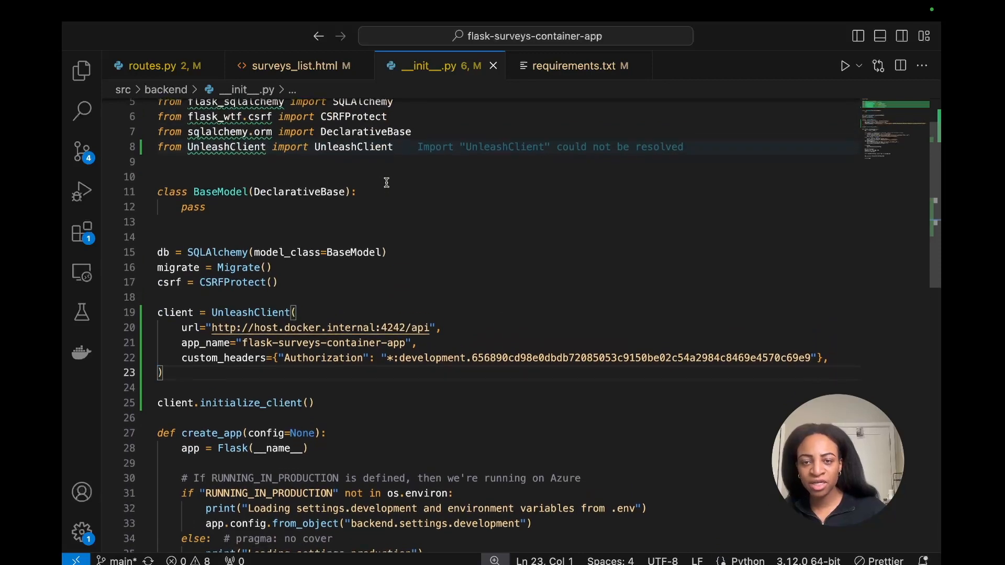
scroll(down, 3)
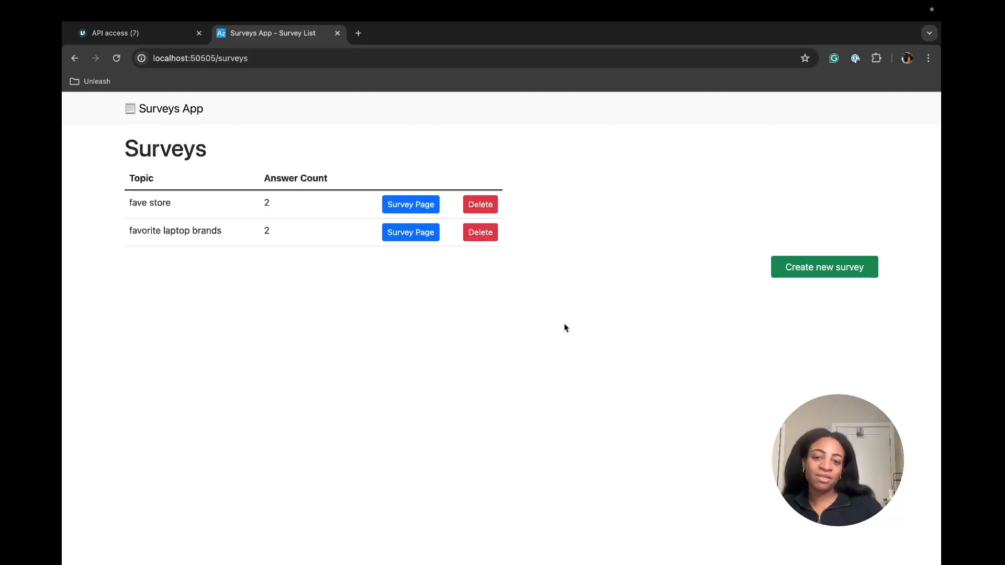
Step: Delete the favorite laptop brands survey and switch to the Unleash dashboard tab
click(479, 232)
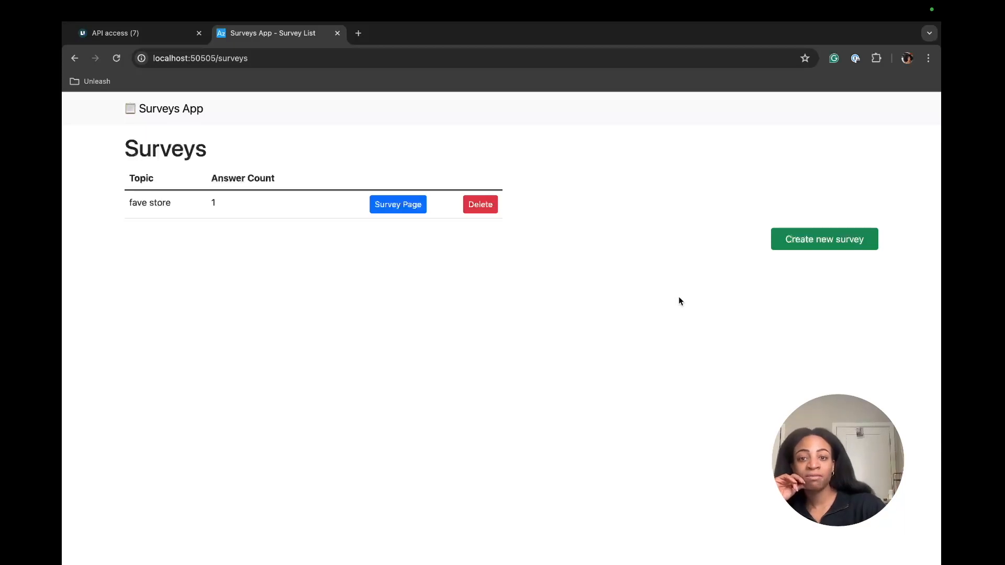
click(116, 33)
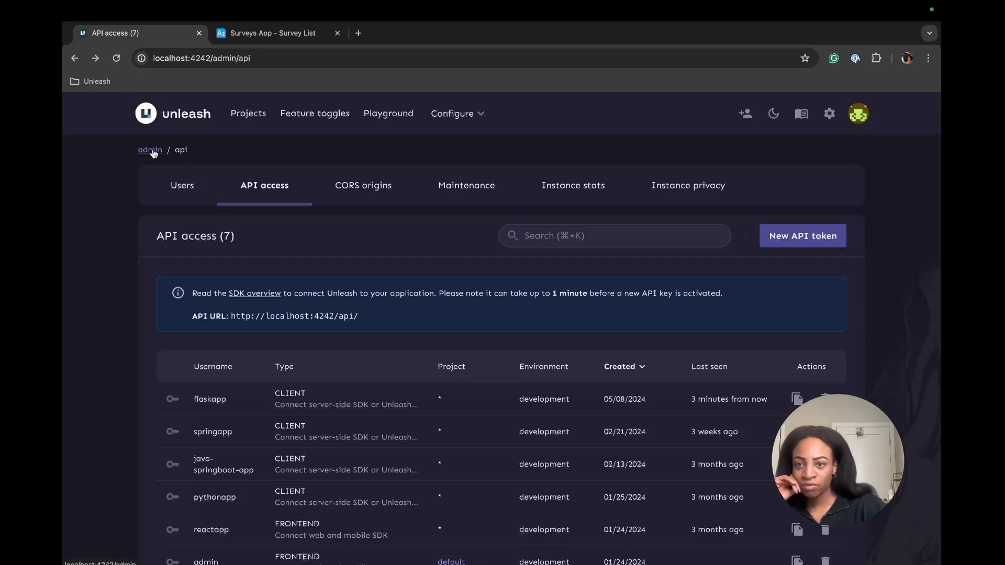
Step: In Feature toggles, turn delete_survey_flag off and back on in development
click(315, 113)
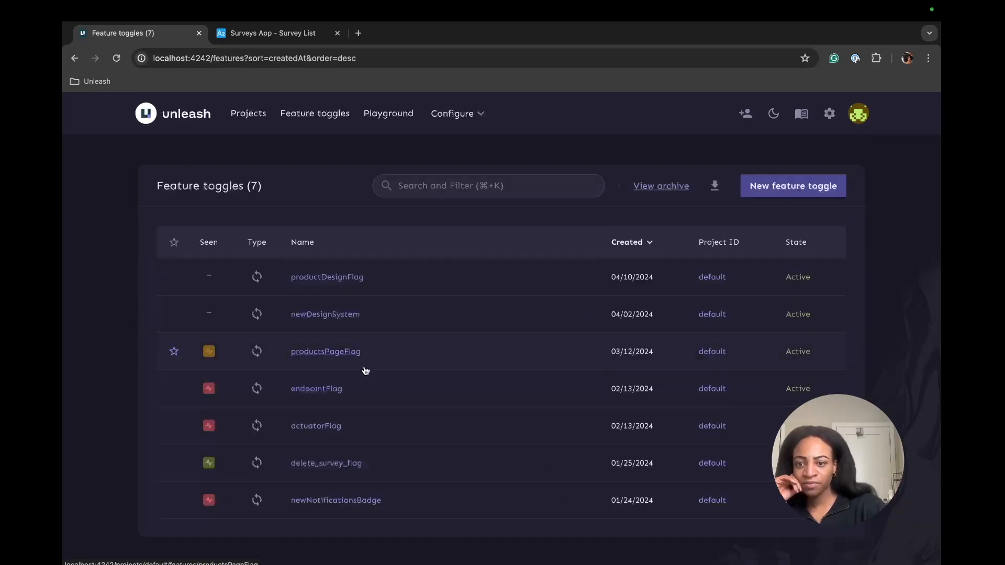
click(326, 462)
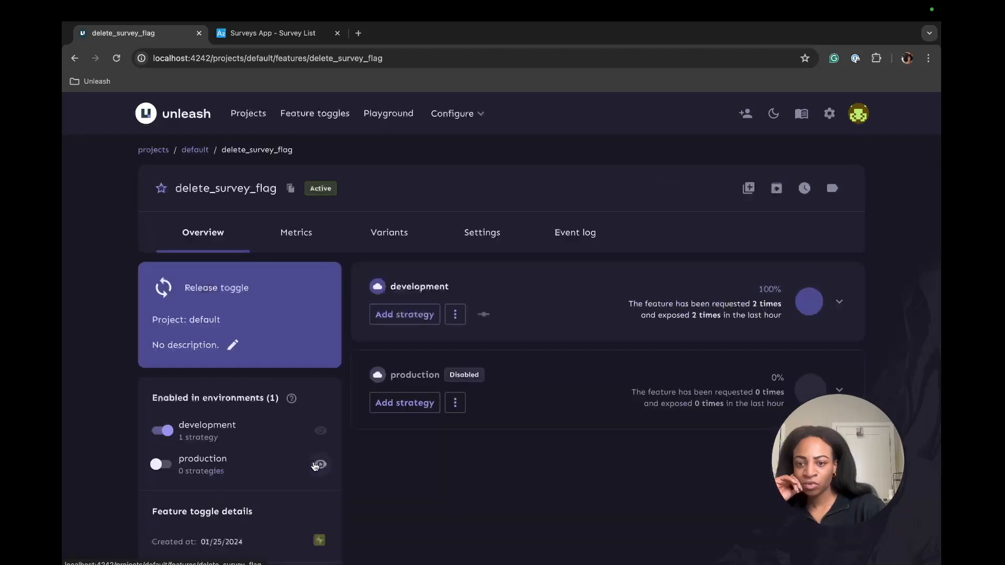
scroll(down, 3)
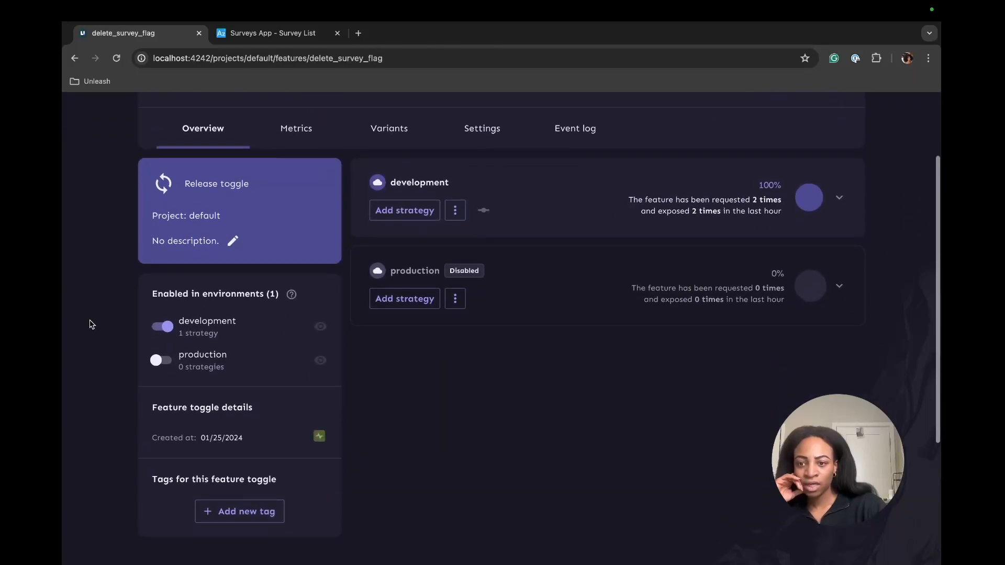
click(160, 326)
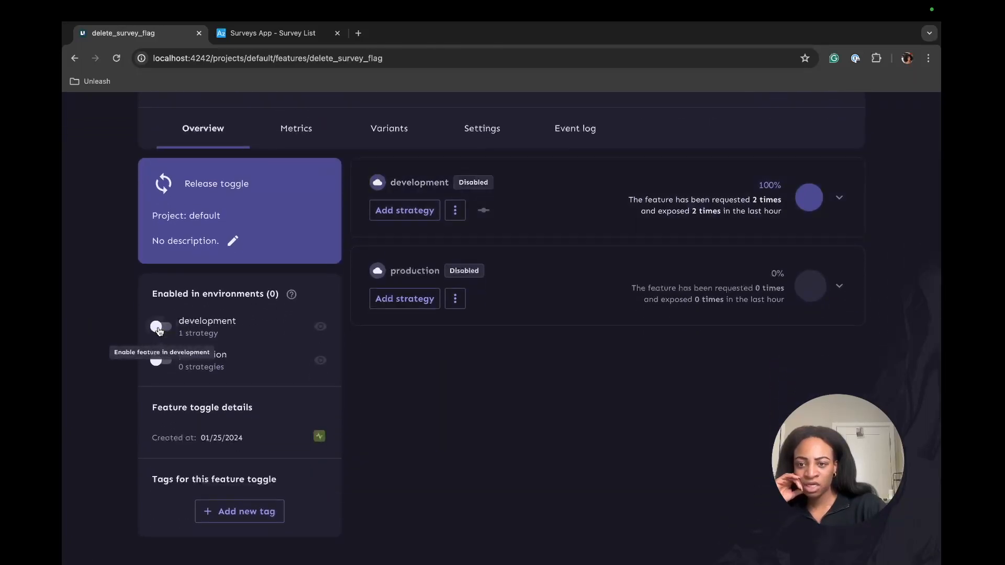
click(159, 327)
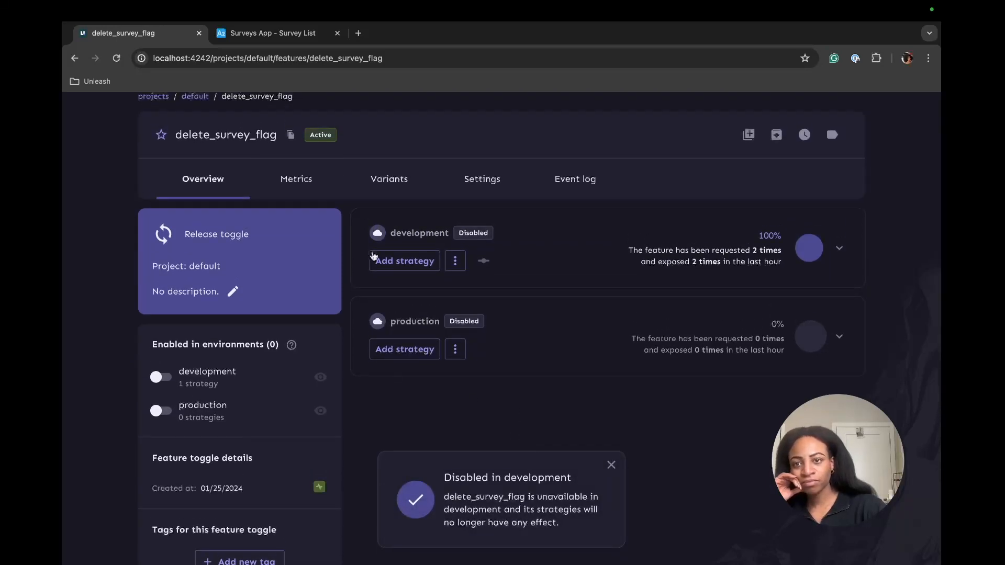
Step: Return to the Surveys App tab showing fave store with its Delete button
click(272, 33)
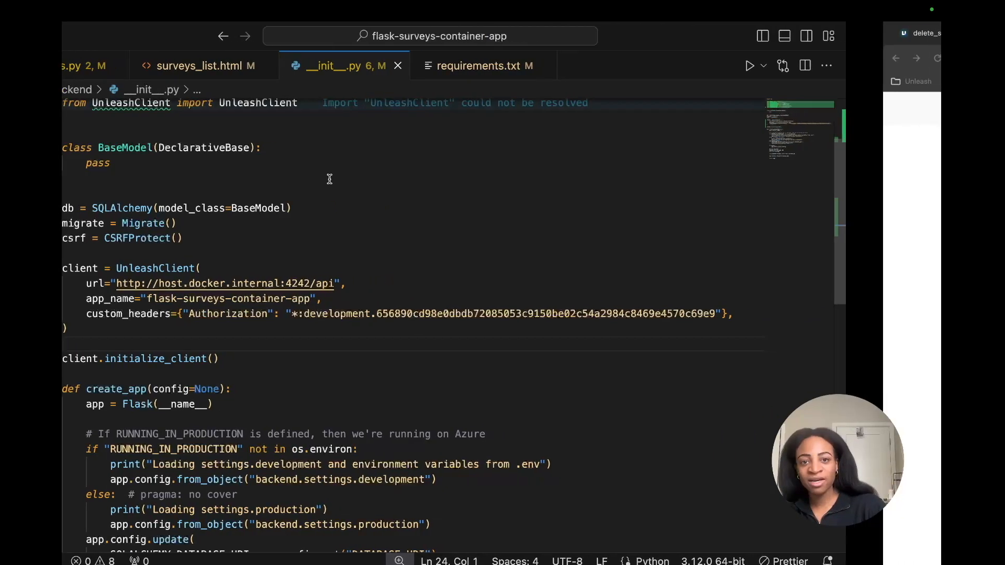
click(139, 32)
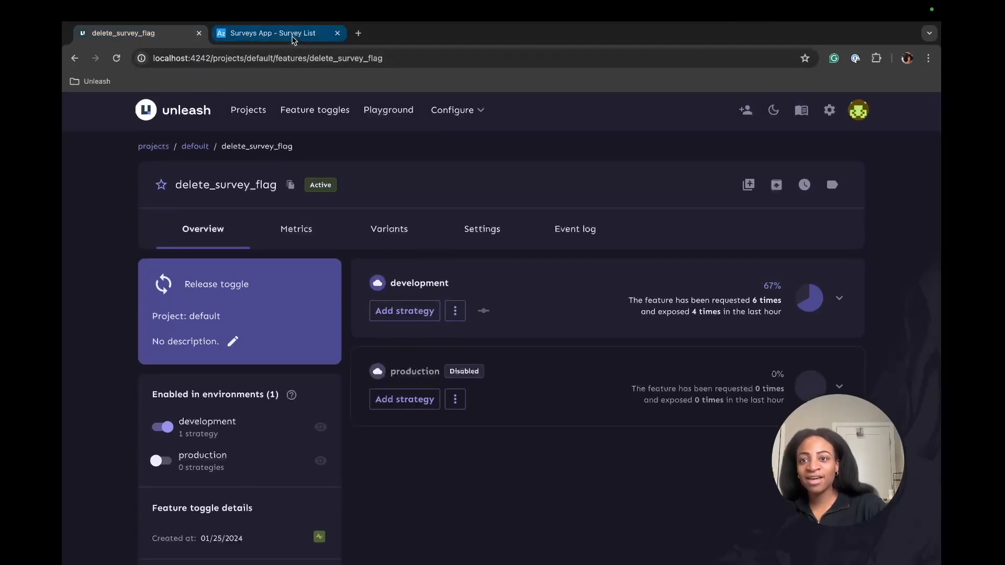
click(279, 33)
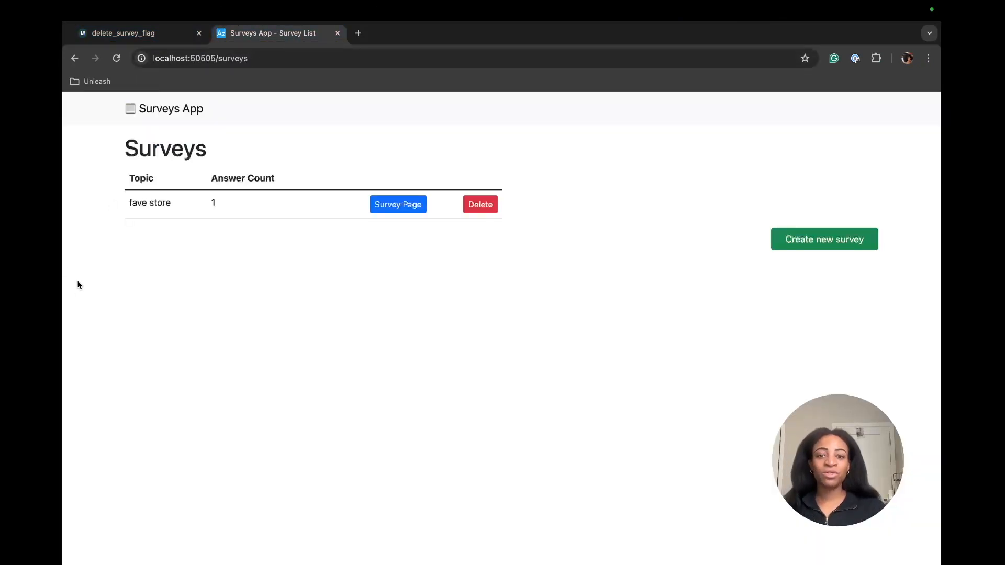